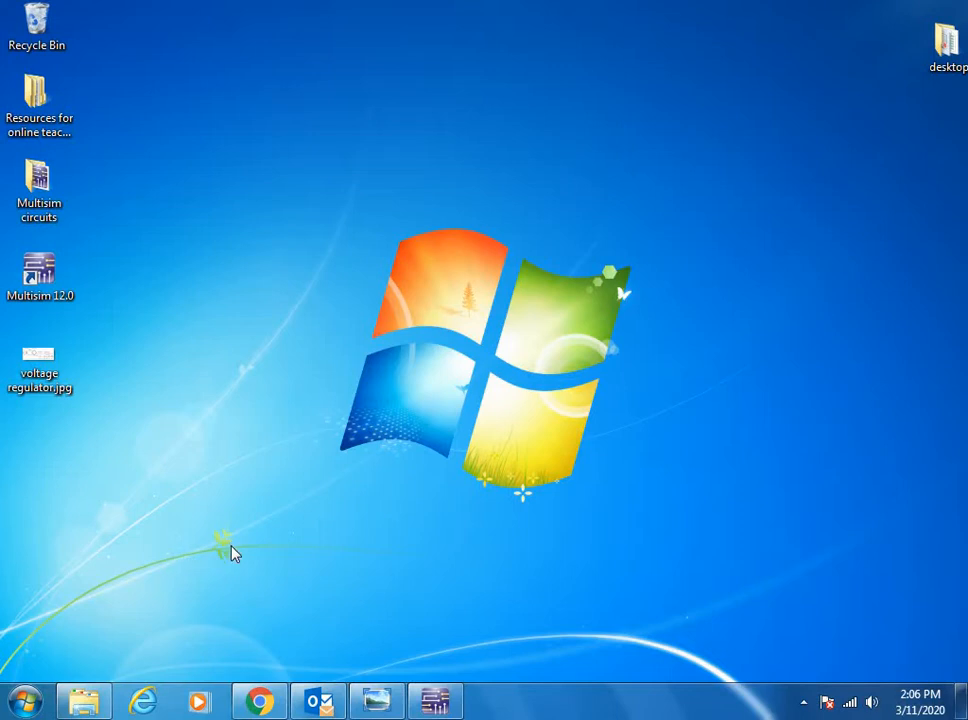
{"action": "mouse_move", "coordinate": [228, 456]}
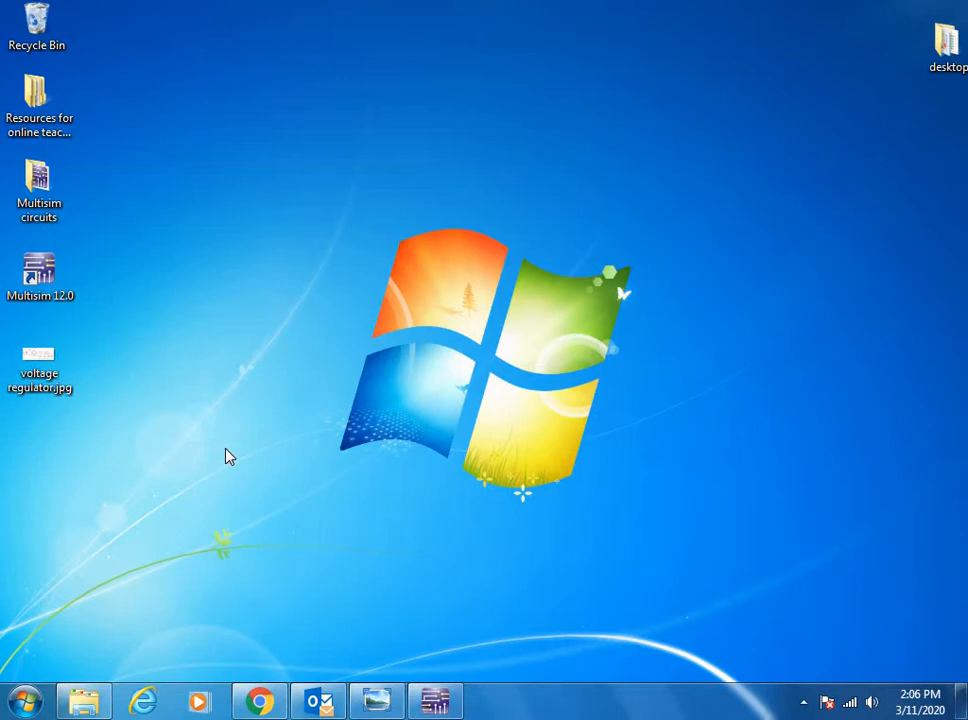
{"action": "mouse_move", "coordinate": [222, 455]}
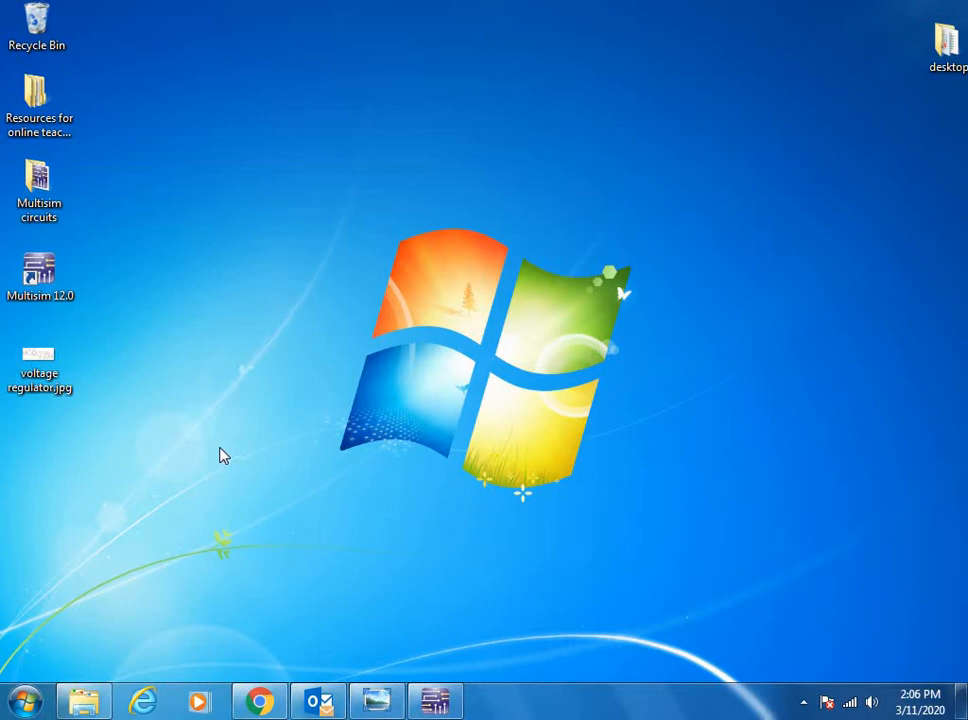
{"action": "mouse_move", "coordinate": [227, 459]}
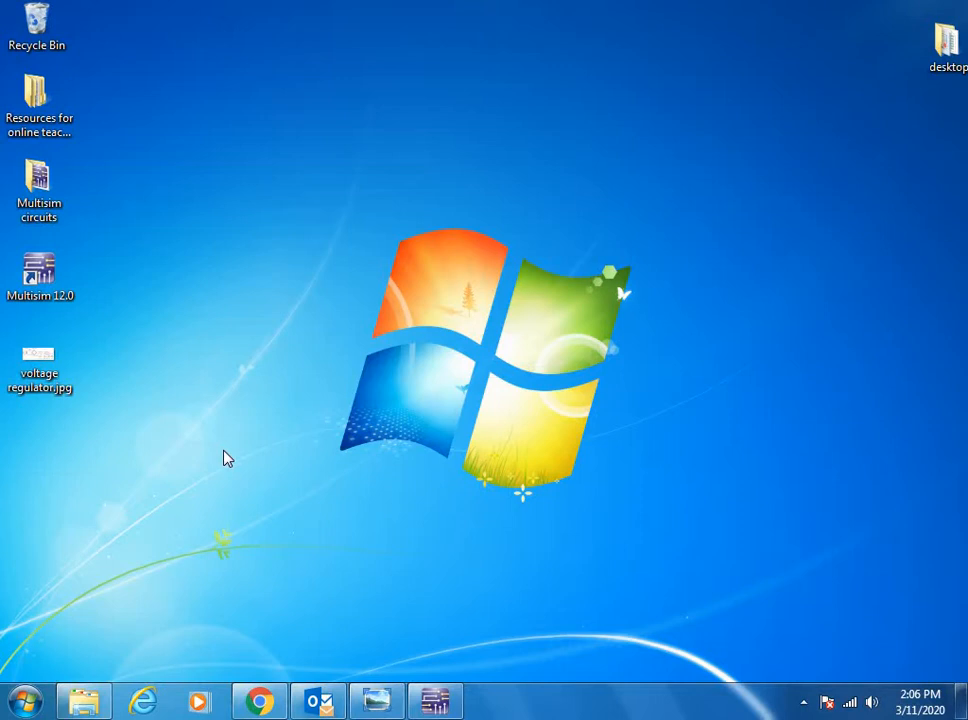
{"action": "mouse_move", "coordinate": [238, 500]}
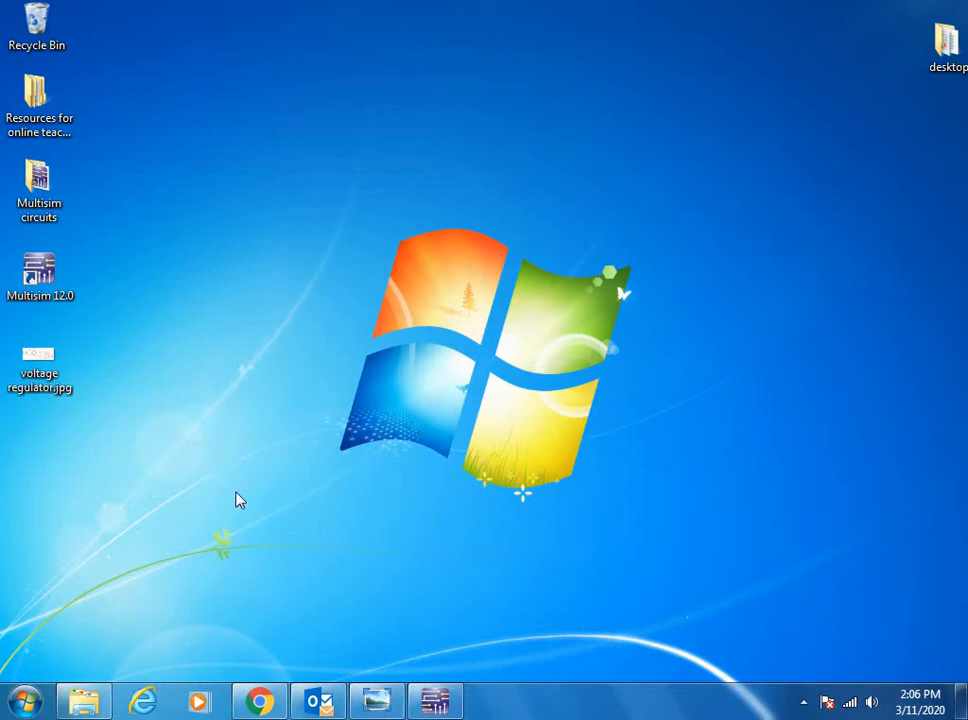
Open voltage regulator.jpg in Windows Photo Viewer to review the reference circuit.
{"action": "double_click", "coordinate": [38, 355]}
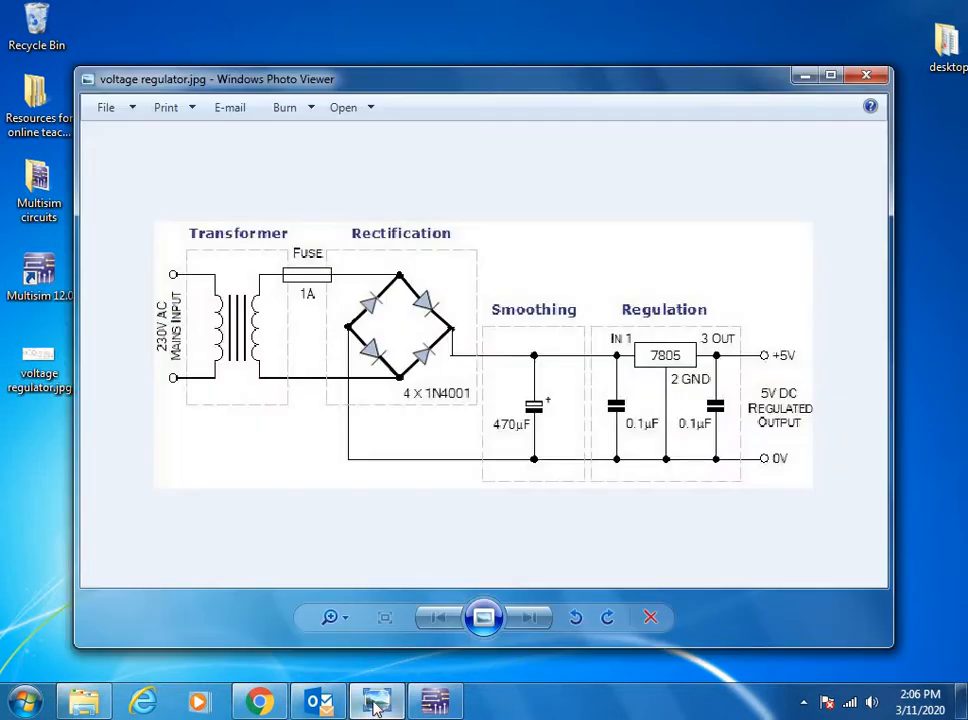
{"action": "mouse_move", "coordinate": [348, 328]}
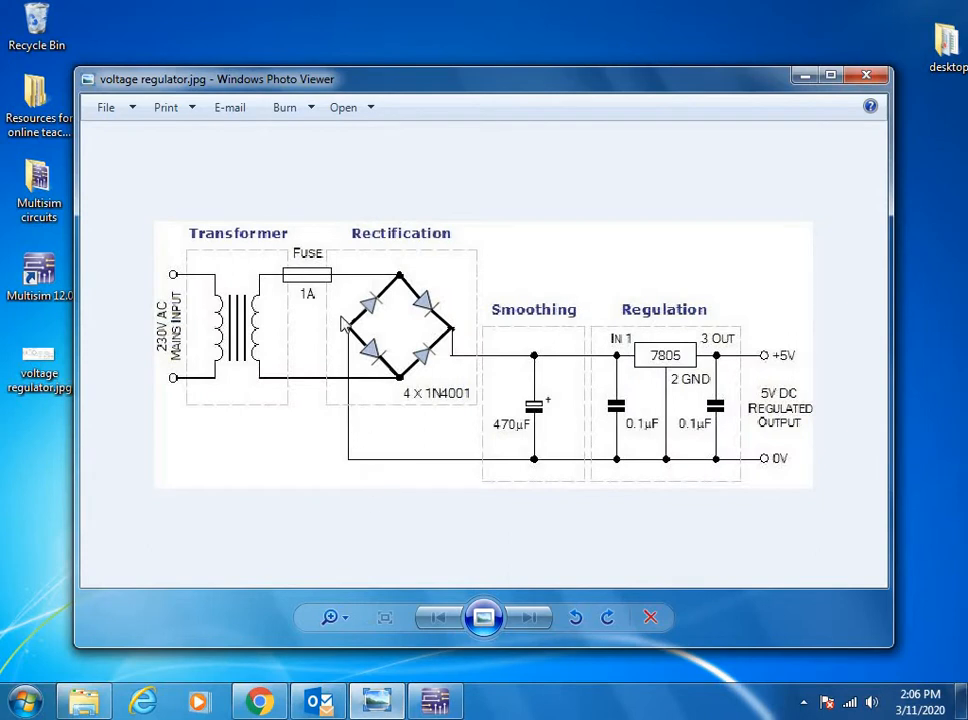
{"action": "mouse_move", "coordinate": [318, 238]}
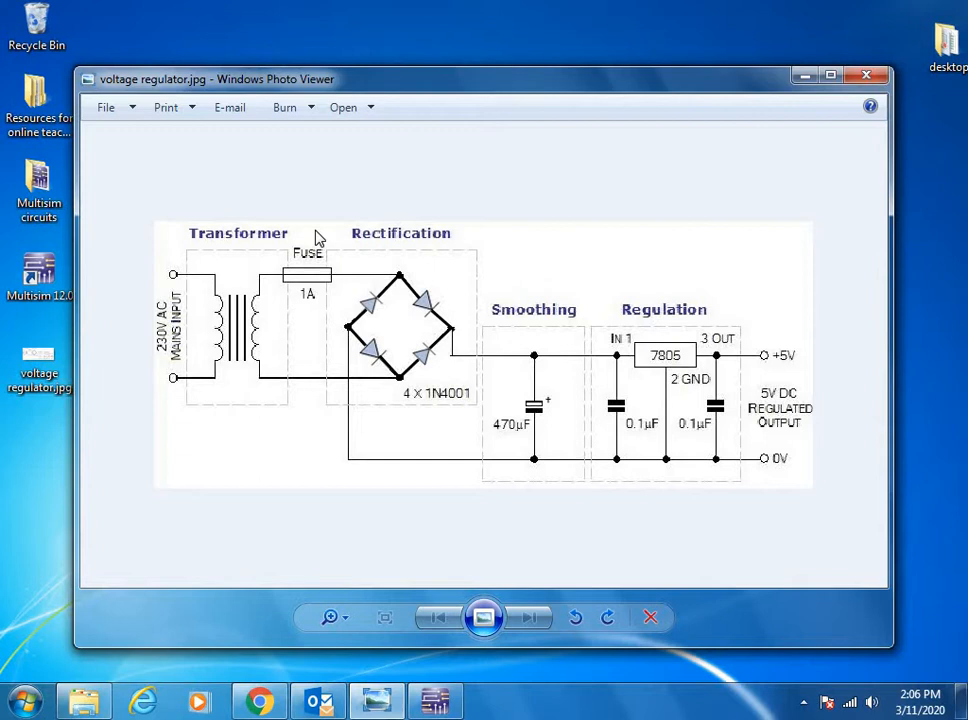
{"action": "mouse_move", "coordinate": [326, 207]}
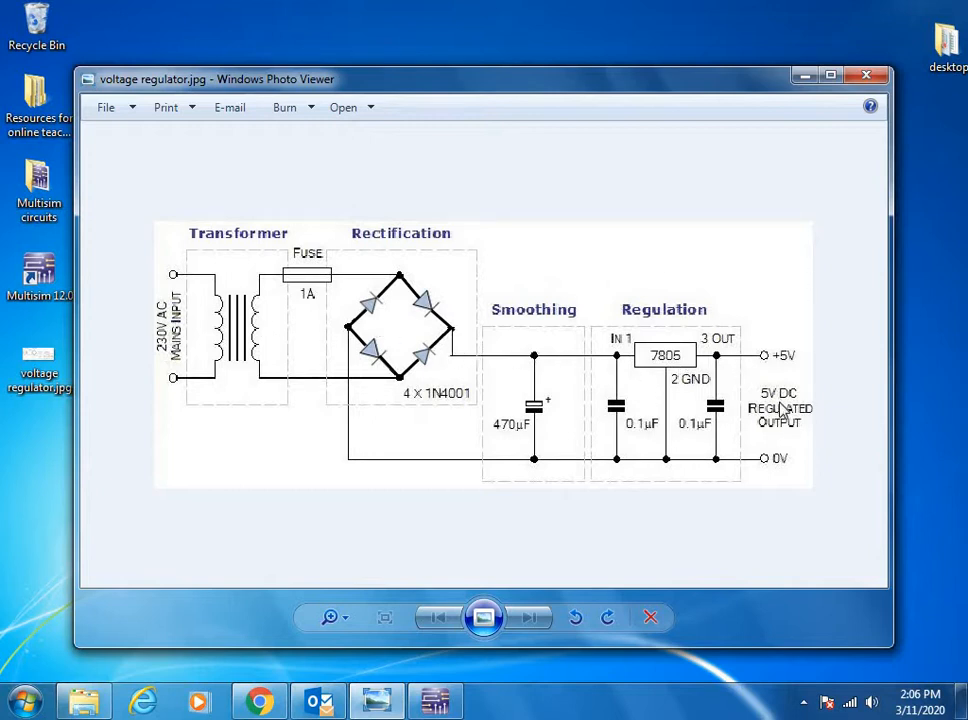
{"action": "mouse_move", "coordinate": [315, 218]}
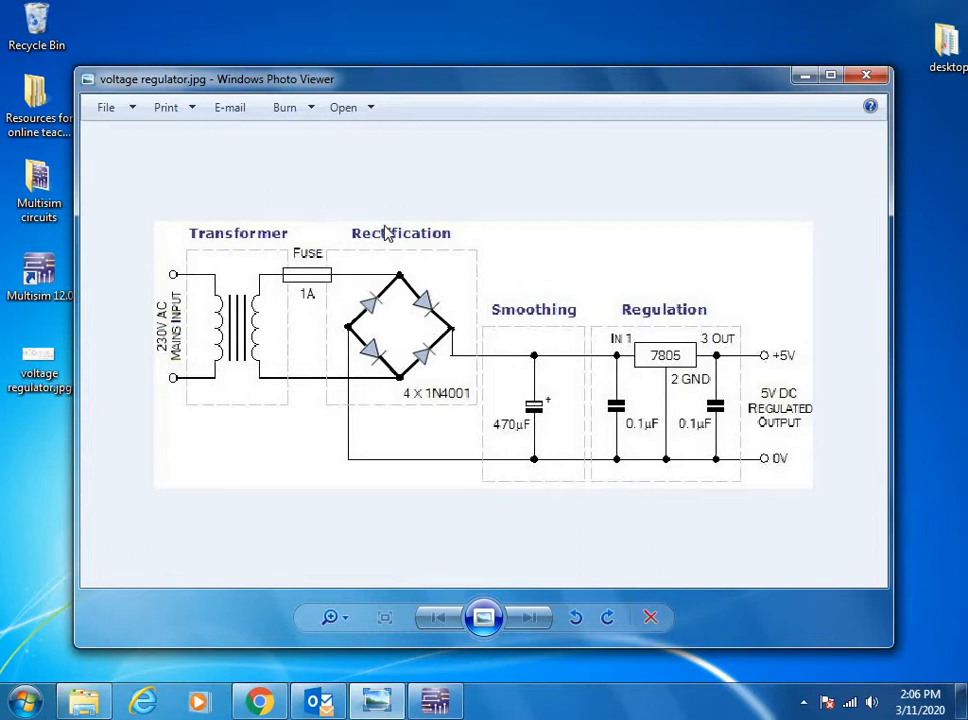
{"action": "mouse_move", "coordinate": [677, 332]}
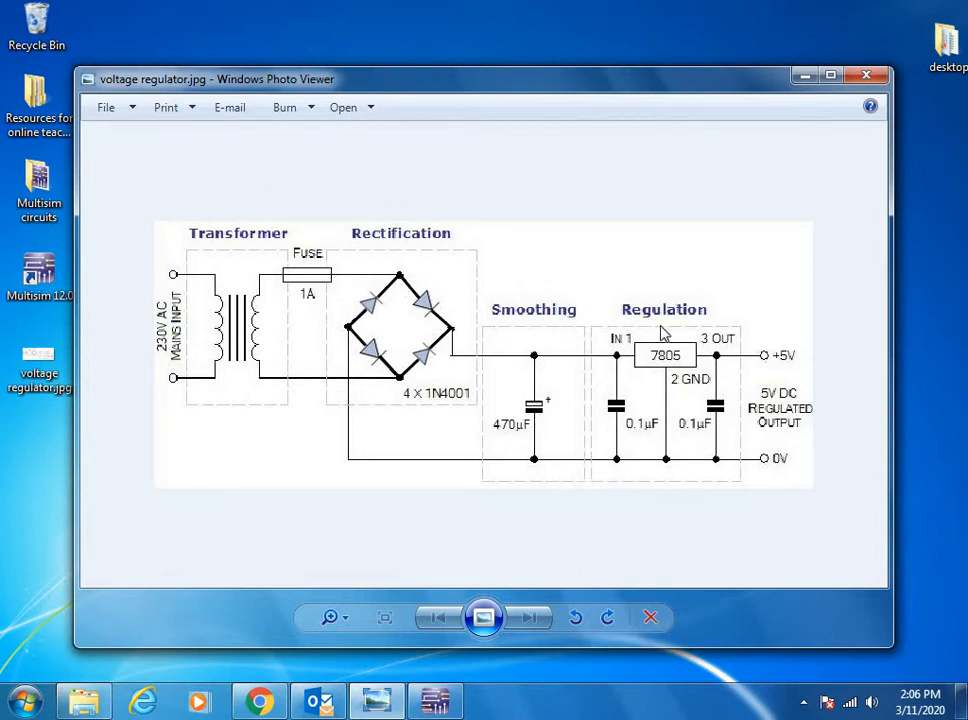
{"action": "mouse_move", "coordinate": [410, 264]}
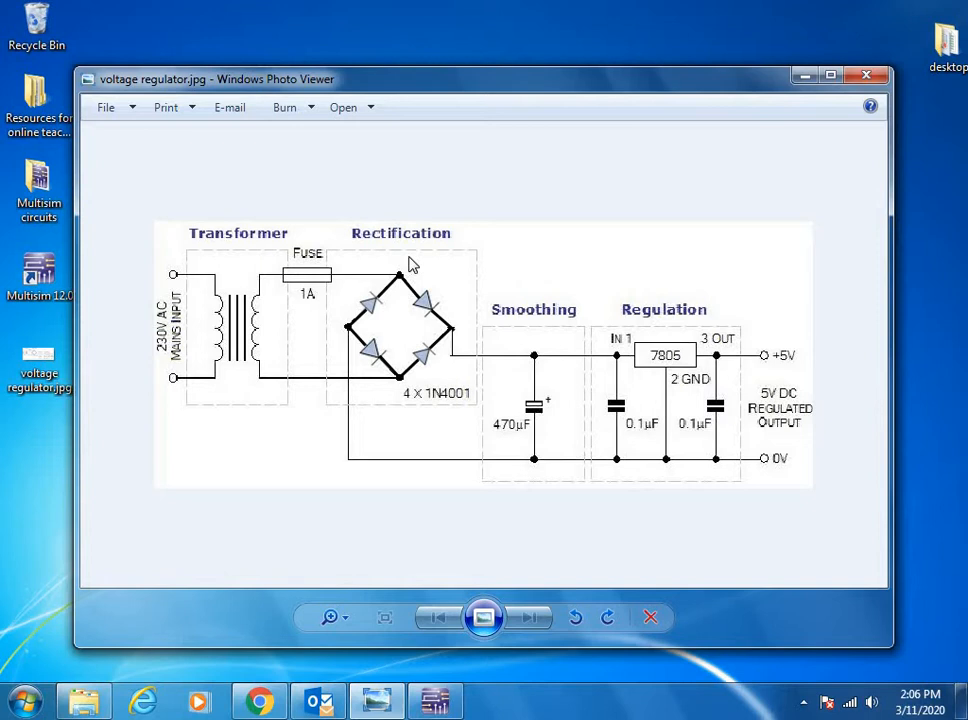
{"action": "mouse_move", "coordinate": [535, 404]}
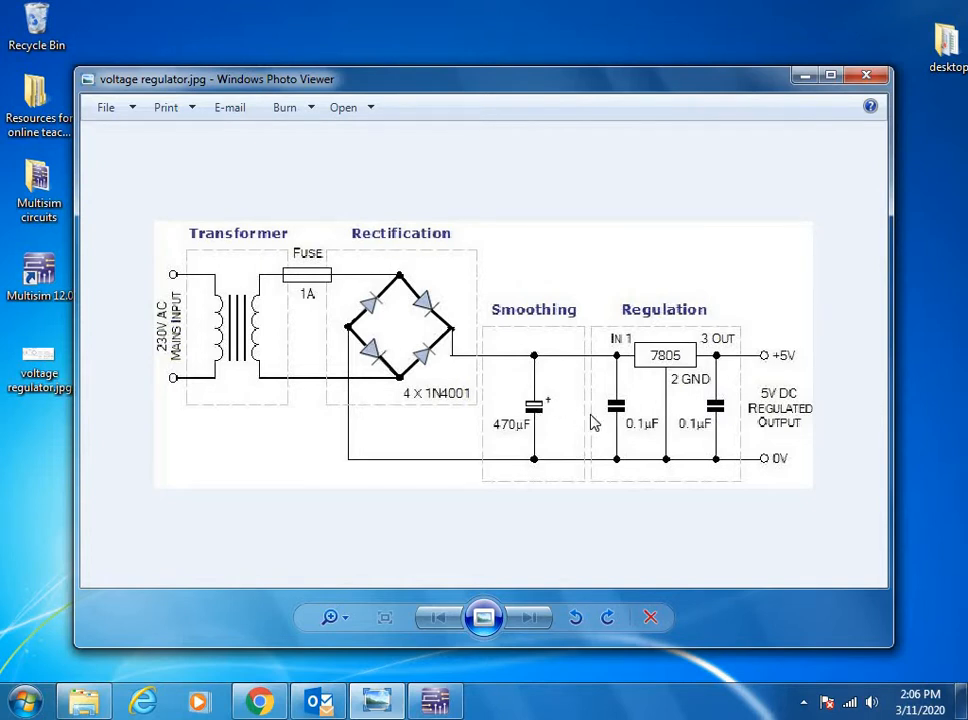
{"action": "mouse_move", "coordinate": [670, 379]}
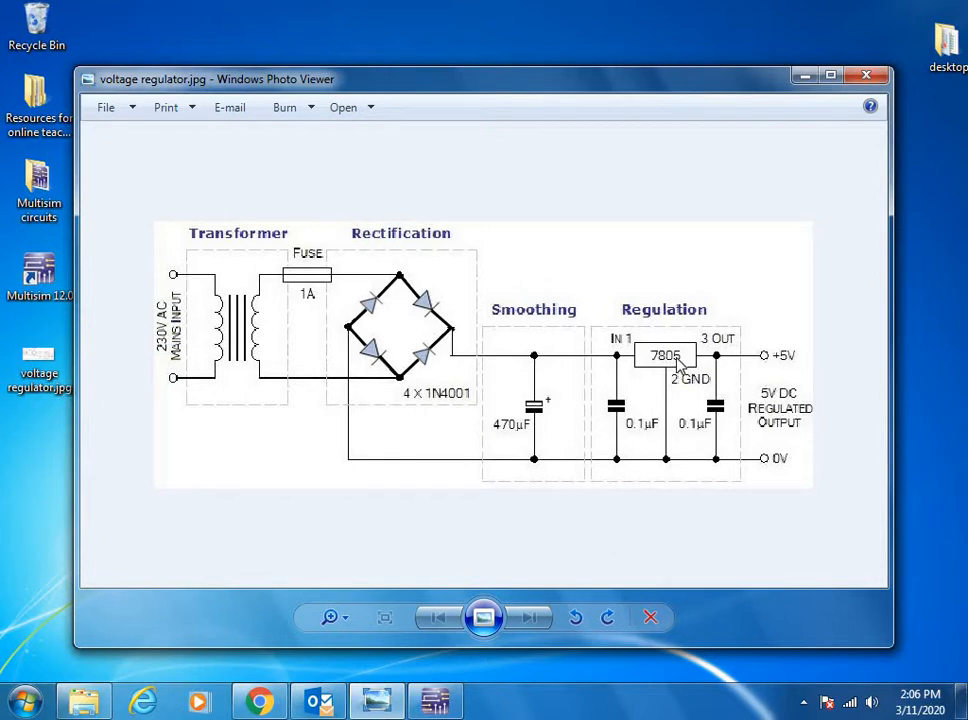
{"action": "mouse_move", "coordinate": [787, 364]}
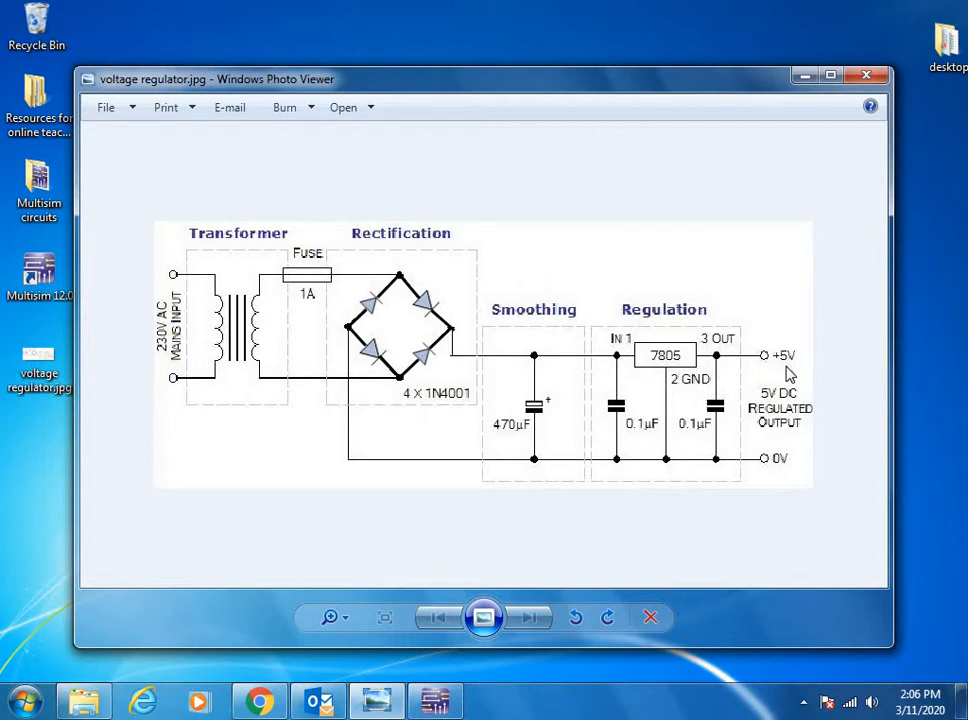
{"action": "mouse_move", "coordinate": [428, 682]}
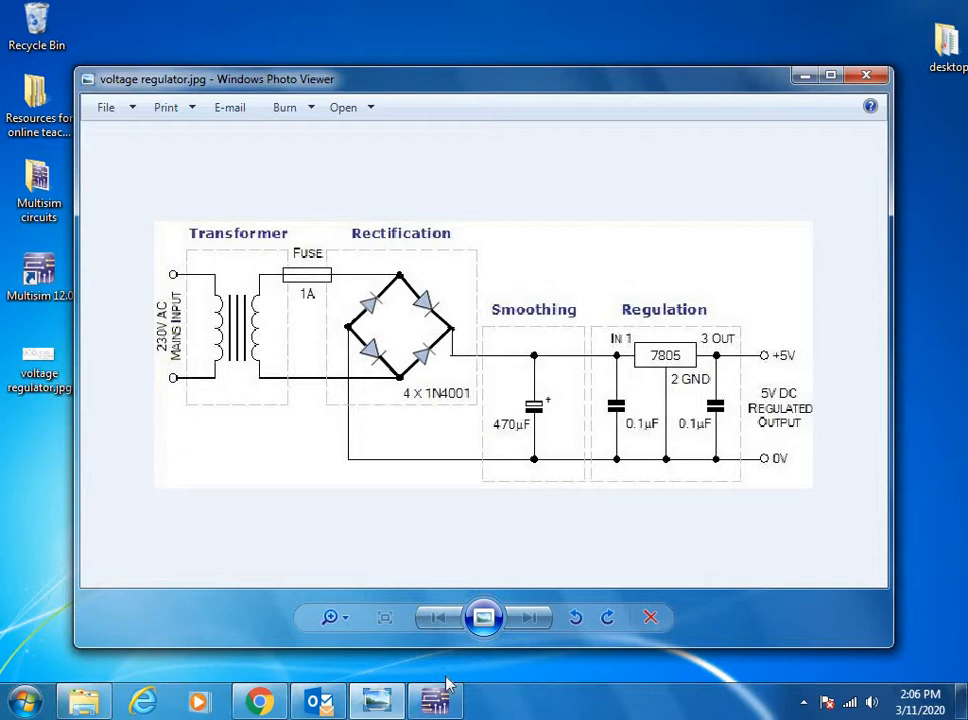
Bring NI Multisim 12.0 to the front from the taskbar.
{"action": "left_click", "coordinate": [432, 701]}
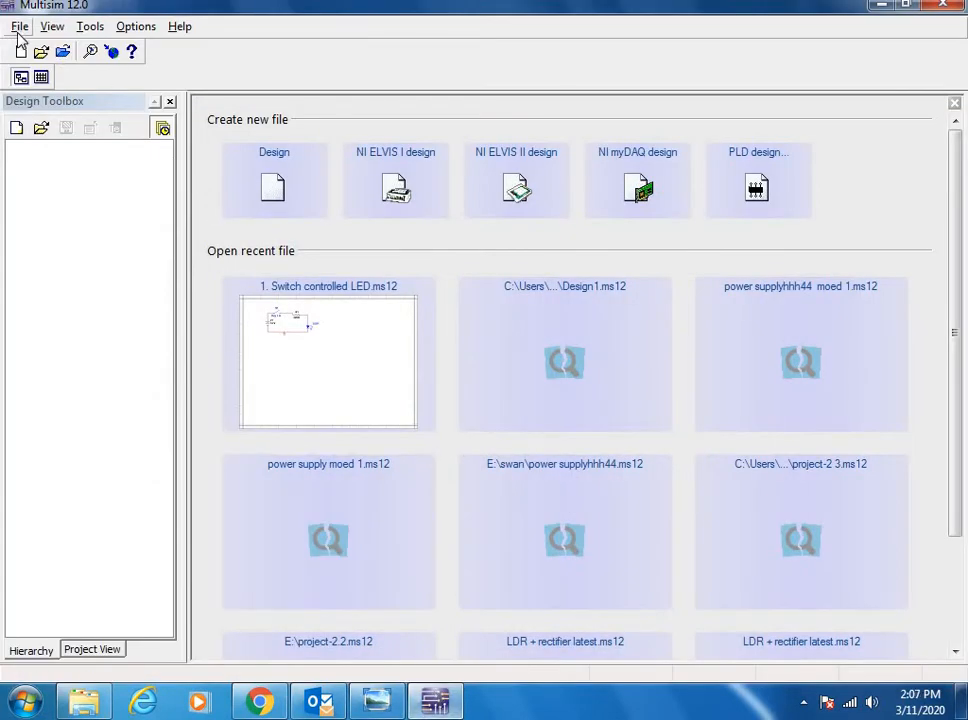
{"action": "mouse_move", "coordinate": [22, 54]}
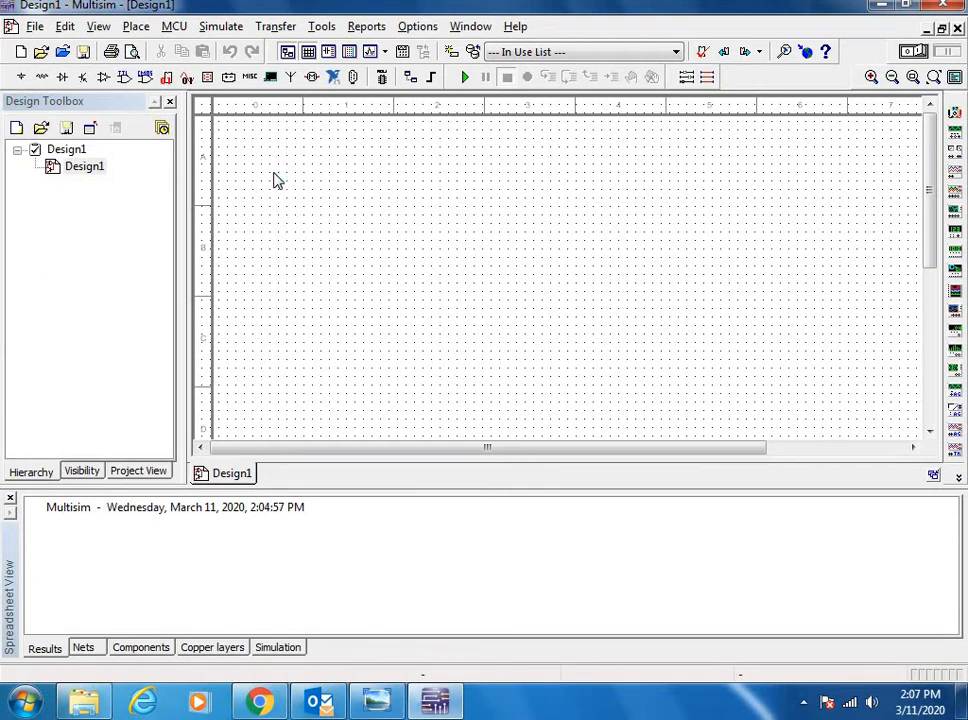
{"action": "mouse_move", "coordinate": [197, 156]}
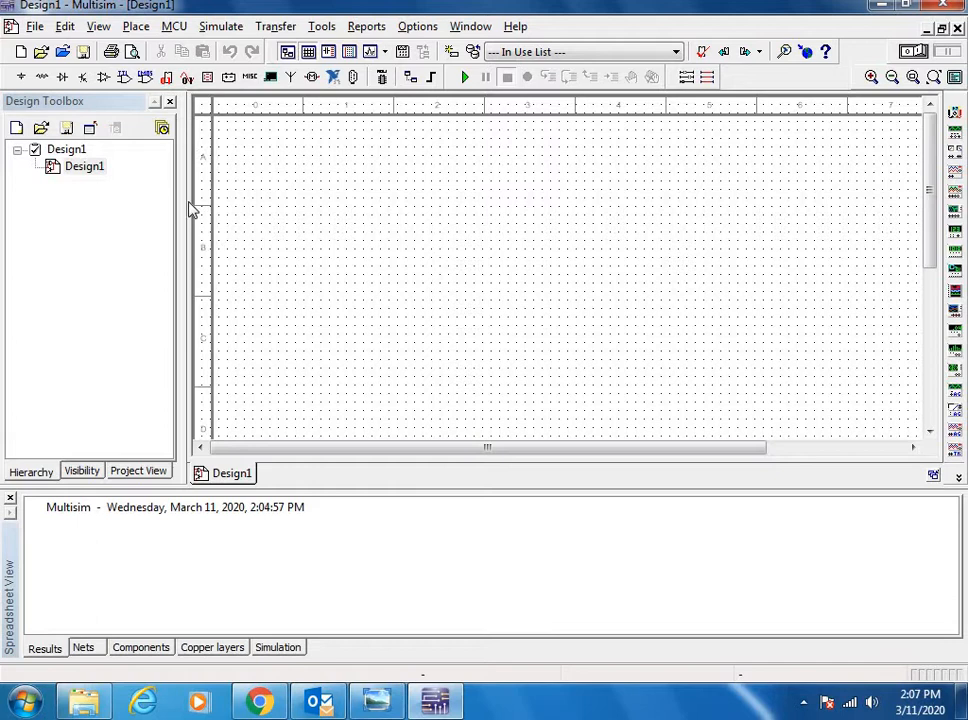
{"action": "mouse_move", "coordinate": [253, 162]}
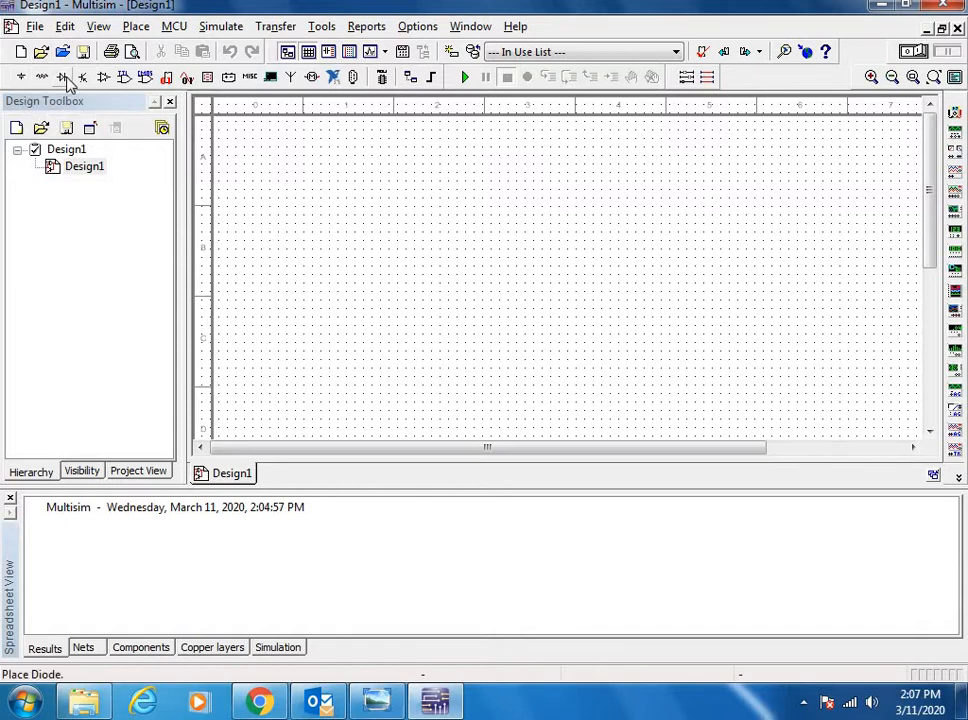
{"action": "mouse_move", "coordinate": [63, 77]}
{"action": "type", "text": "1n4"}
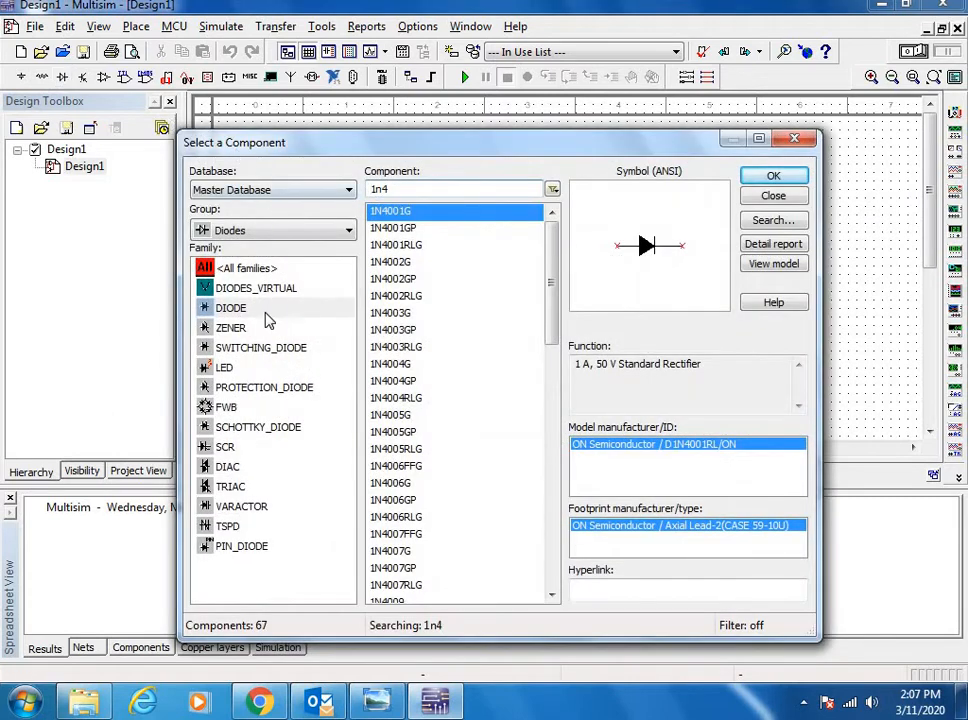
Choose the DIODE family and place 1N4001G diodes onto Design1.
{"action": "left_click", "coordinate": [231, 307]}
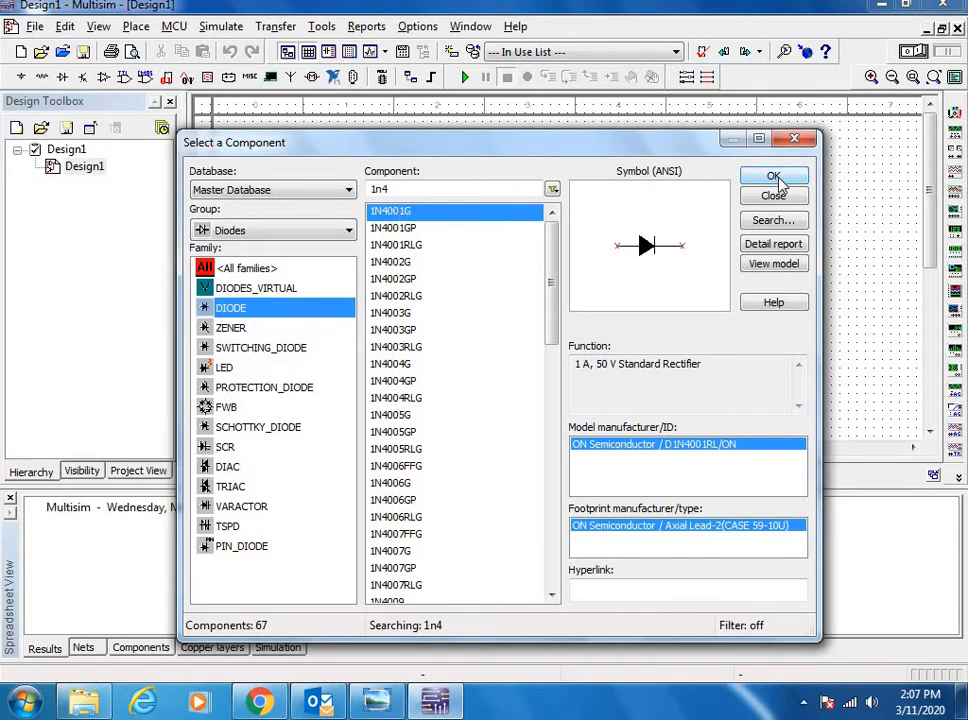
{"action": "left_click", "coordinate": [774, 176]}
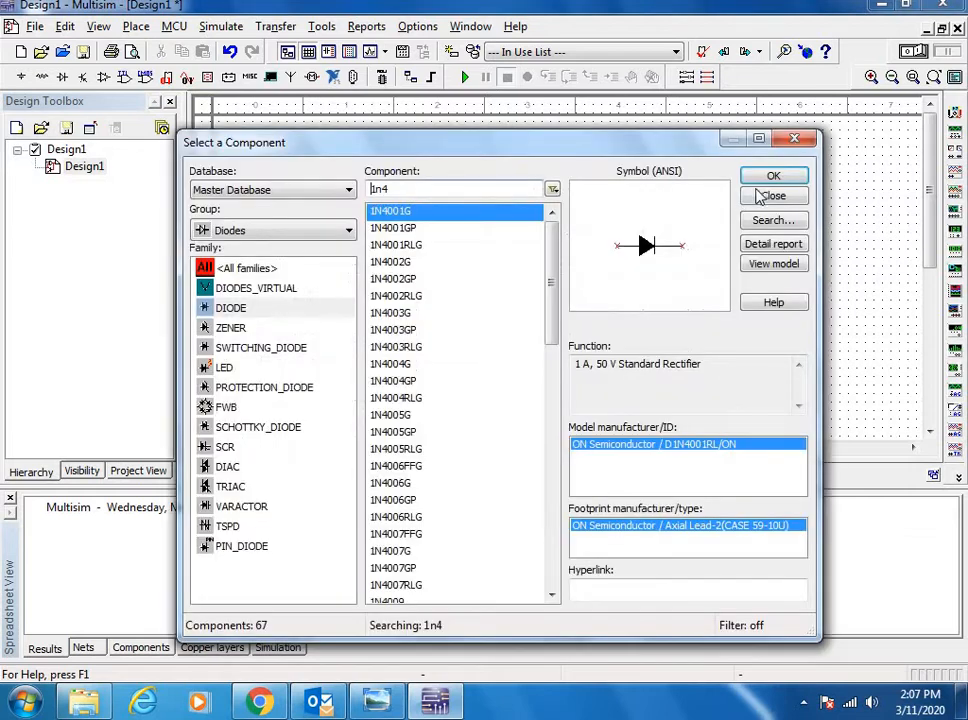
{"action": "left_click", "coordinate": [773, 175]}
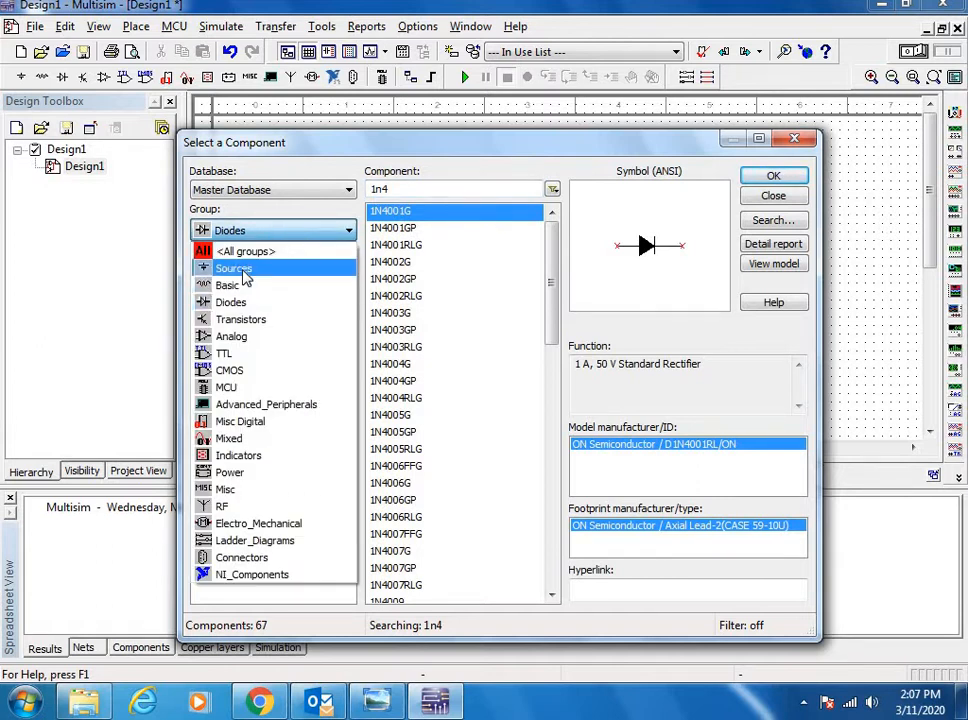
Place a 120 Vrms, 60 Hz AC_POWER source V1 and close the component chooser.
{"action": "left_click", "coordinate": [233, 267]}
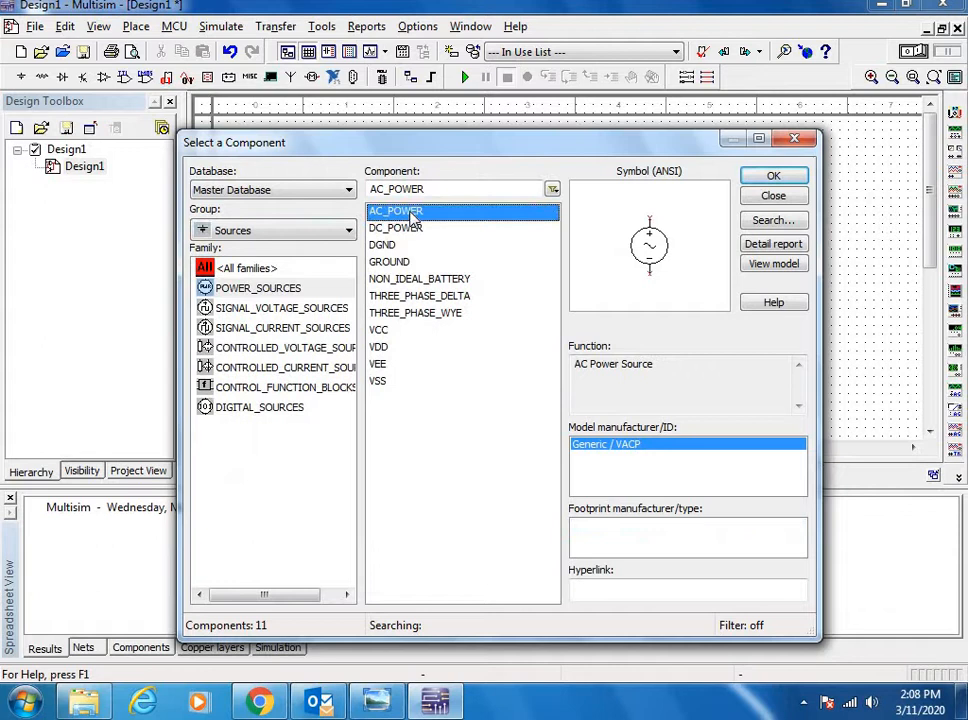
{"action": "left_click", "coordinate": [773, 175]}
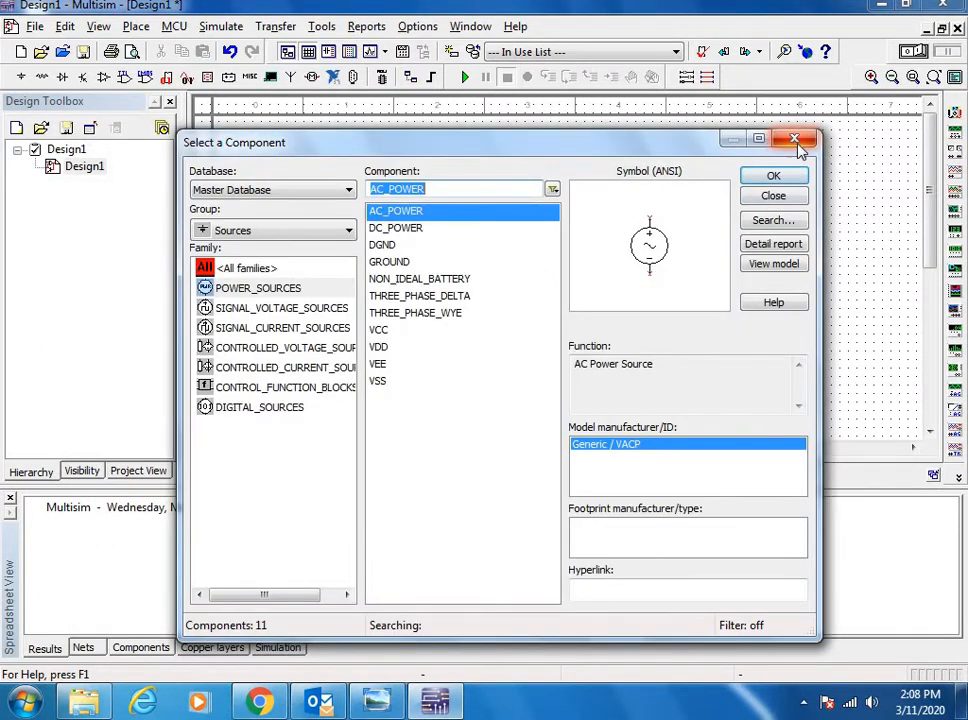
{"action": "left_click", "coordinate": [796, 144]}
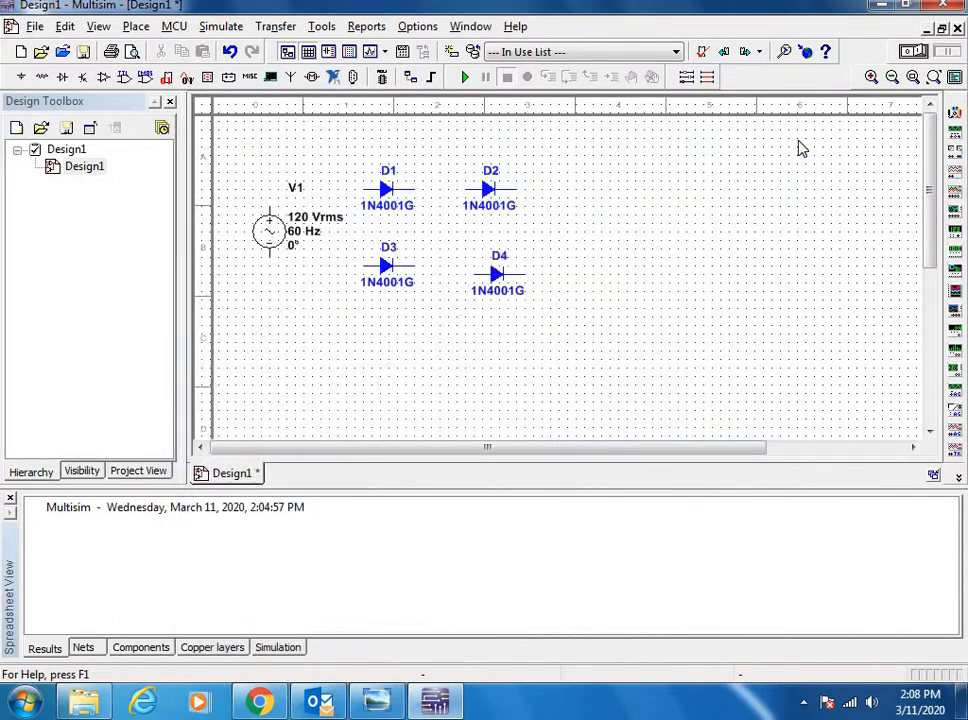
{"action": "mouse_move", "coordinate": [615, 244]}
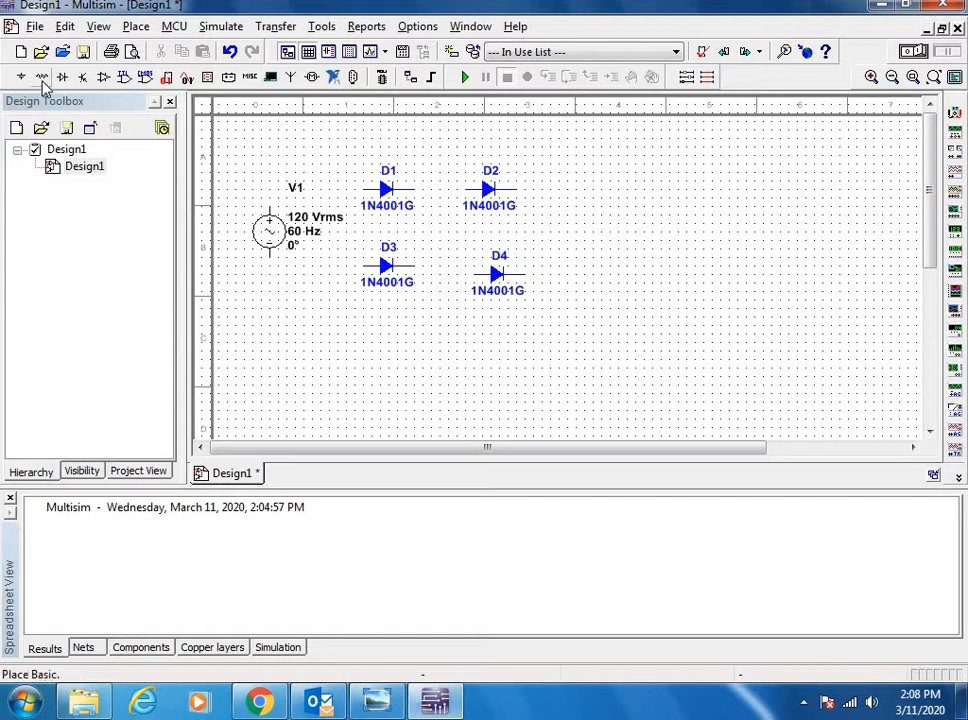
{"action": "mouse_move", "coordinate": [42, 78]}
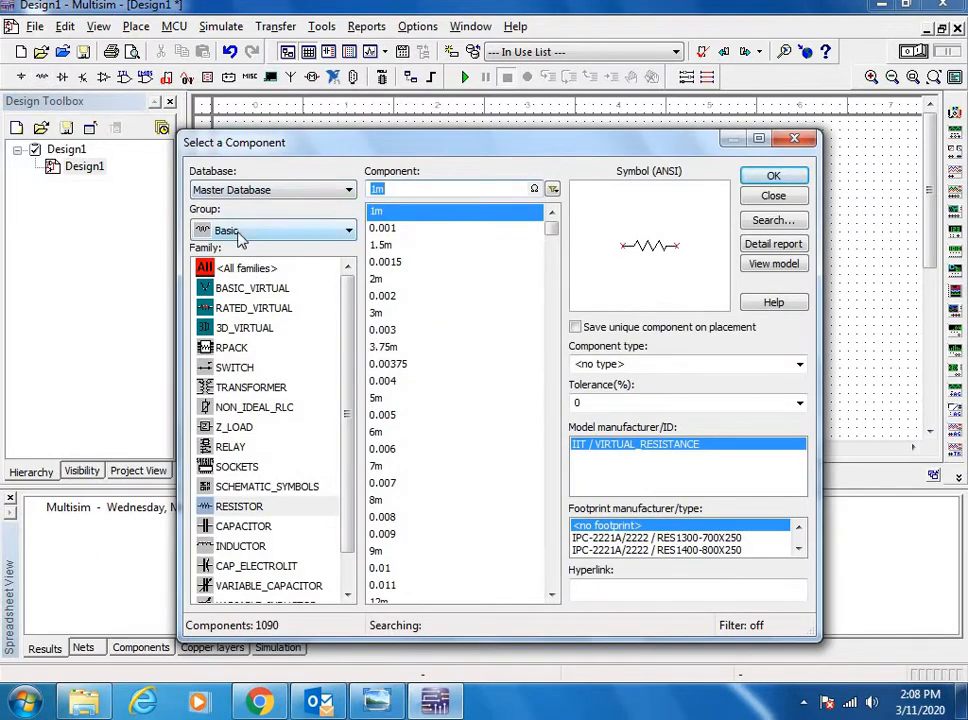
Scroll the Basic family list and select the CAPACITOR family.
{"action": "scroll", "scroll_direction": "down", "scroll_amount": 3}
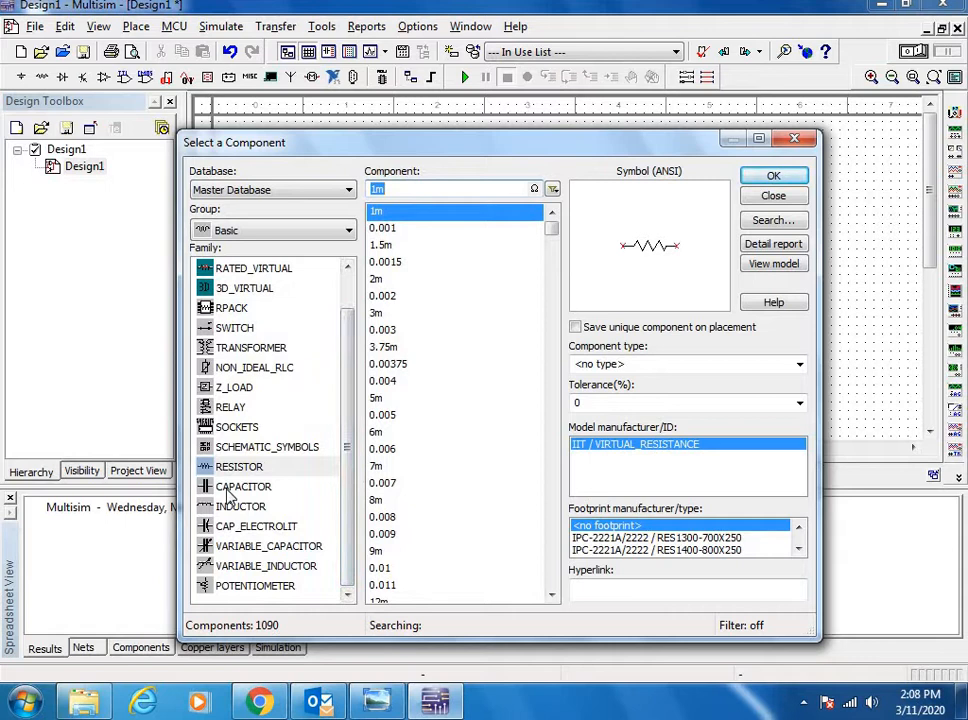
{"action": "left_click", "coordinate": [243, 486]}
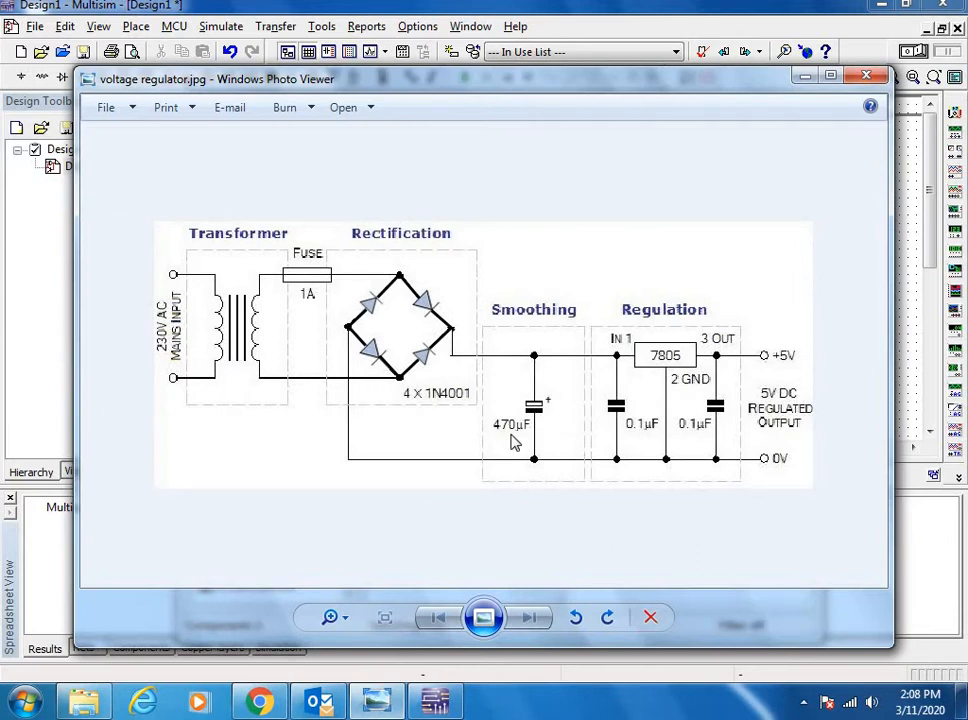
{"action": "mouse_move", "coordinate": [532, 380]}
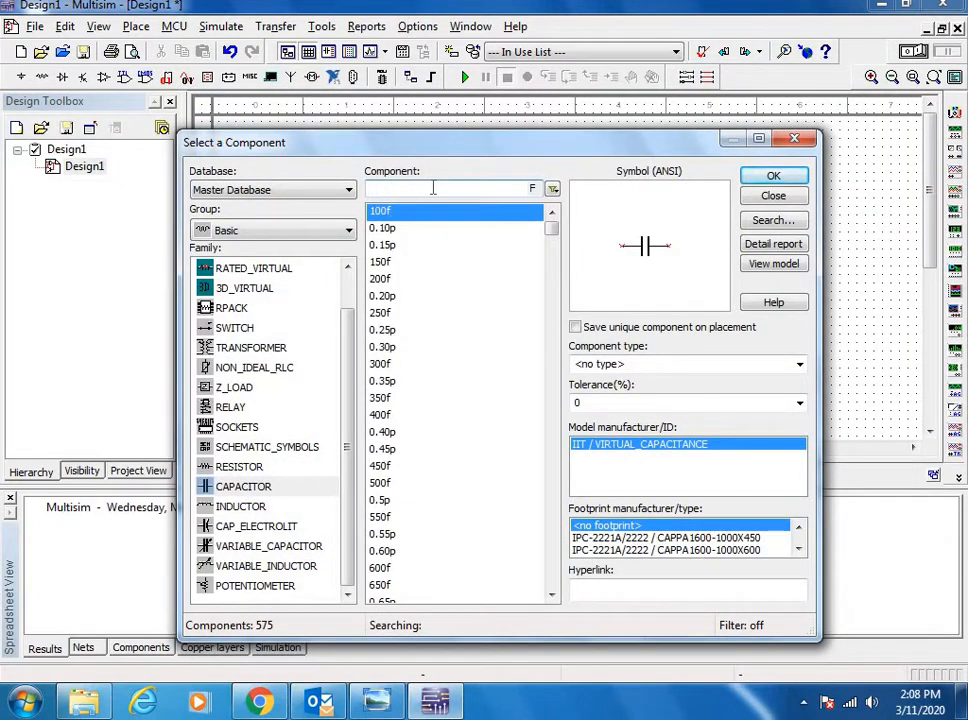
Search for 470 and place the 470µF smoothing capacitor on the schematic.
{"action": "type", "text": "470"}
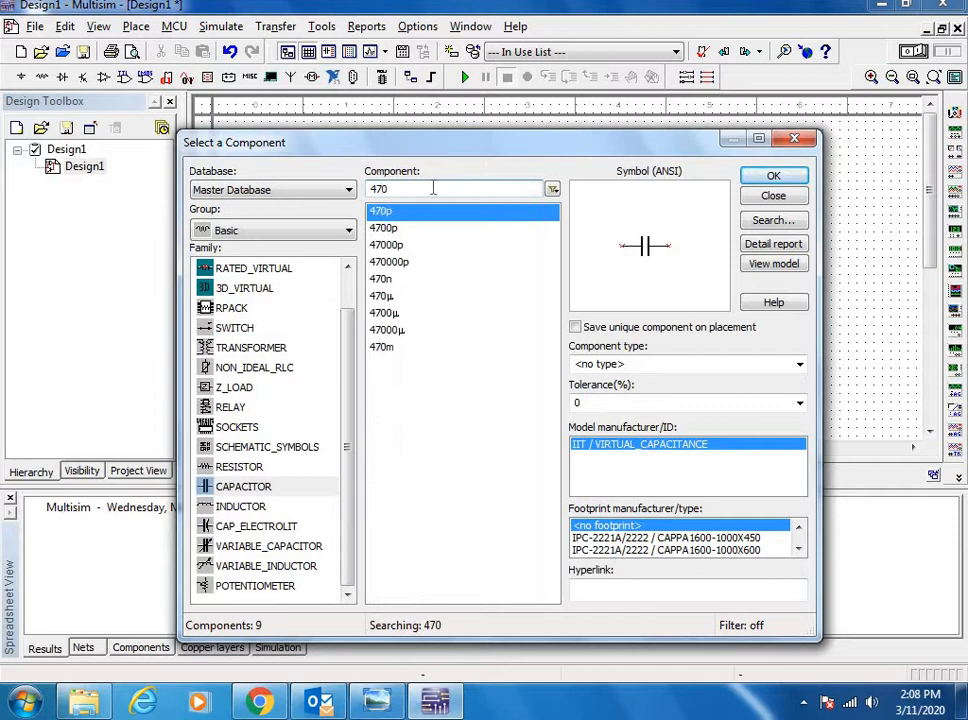
{"action": "left_click", "coordinate": [382, 296]}
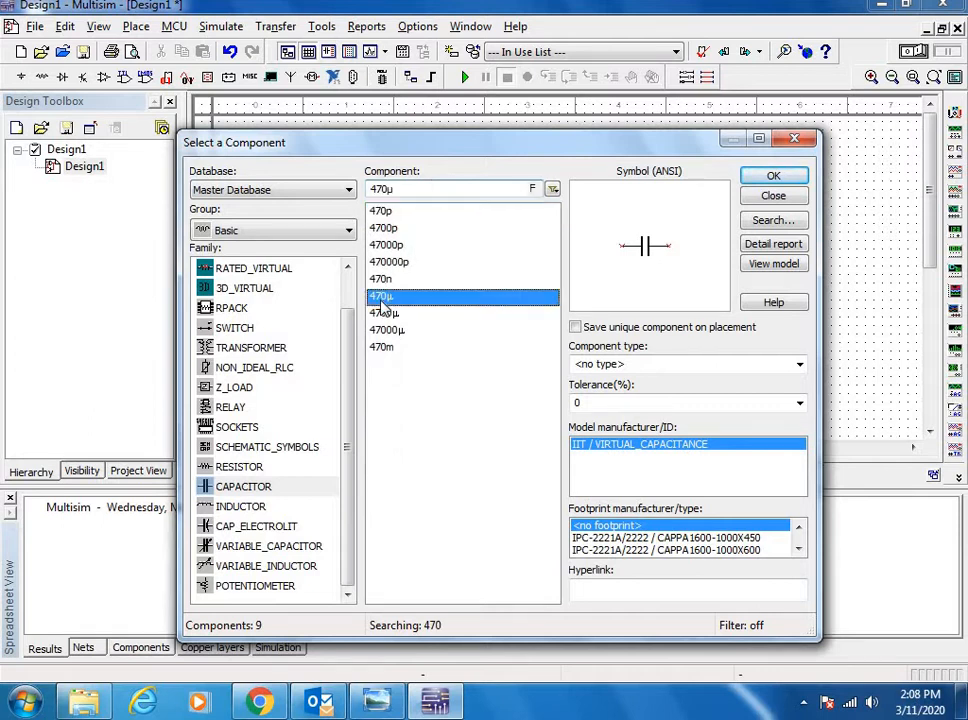
{"action": "left_click", "coordinate": [773, 175]}
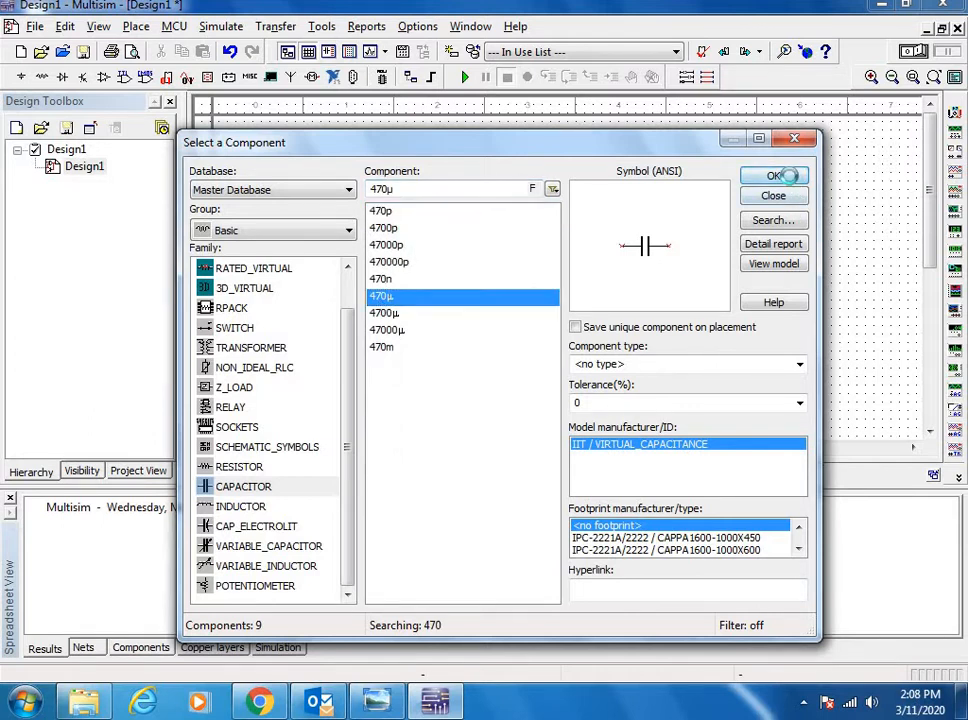
{"action": "left_click", "coordinate": [773, 175]}
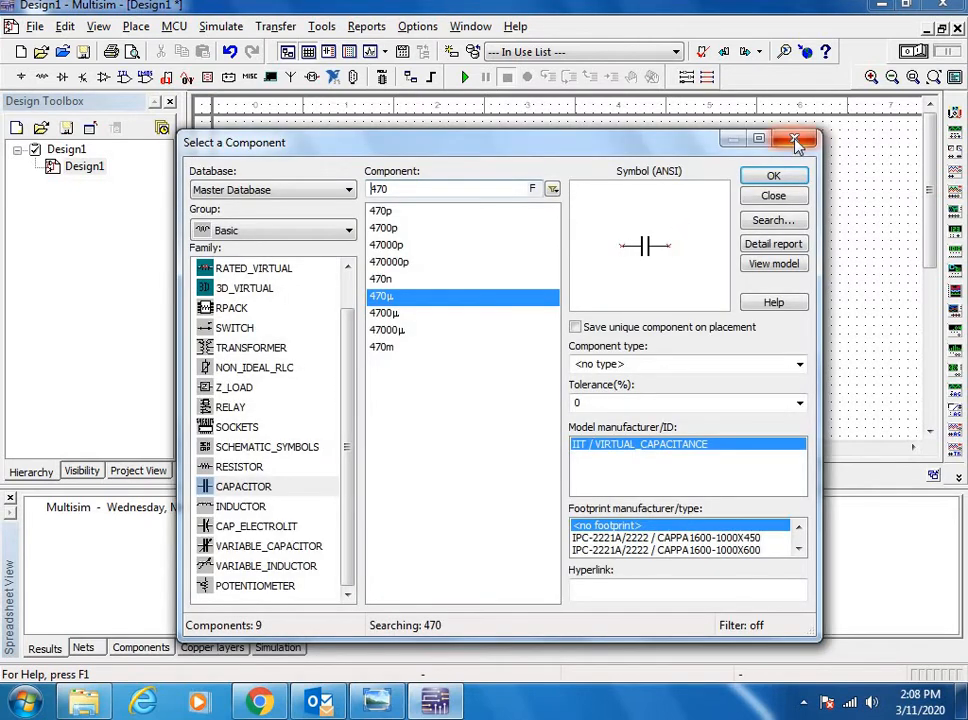
{"action": "mouse_move", "coordinate": [502, 211]}
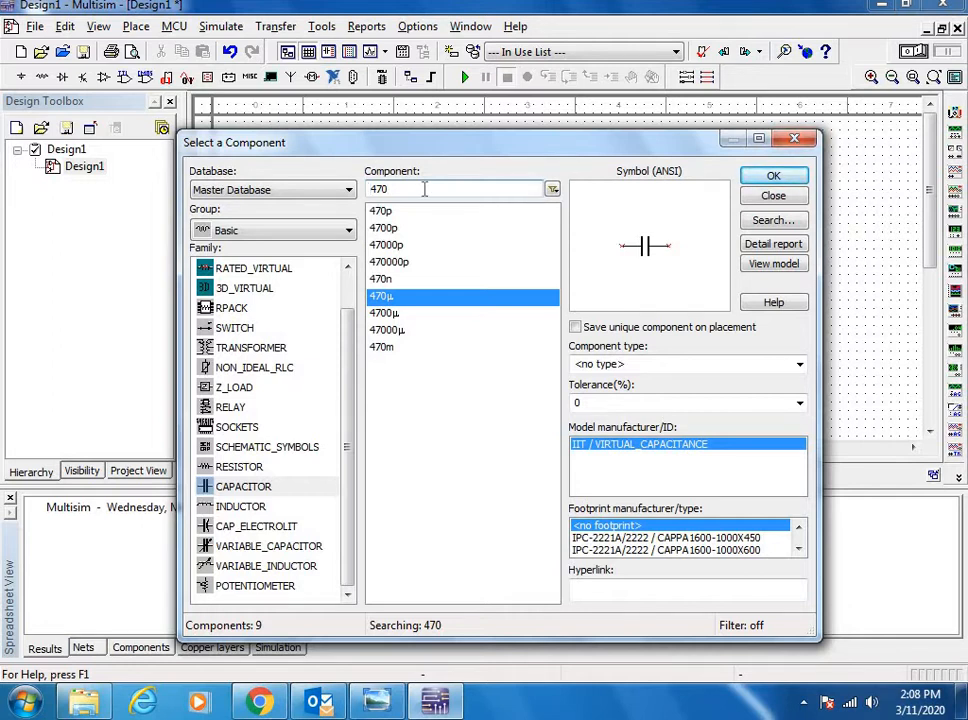
Search capacitor values starting with 0.1 and accept the 0.1µF capacitor for placement.
{"action": "left_click", "coordinate": [451, 189]}
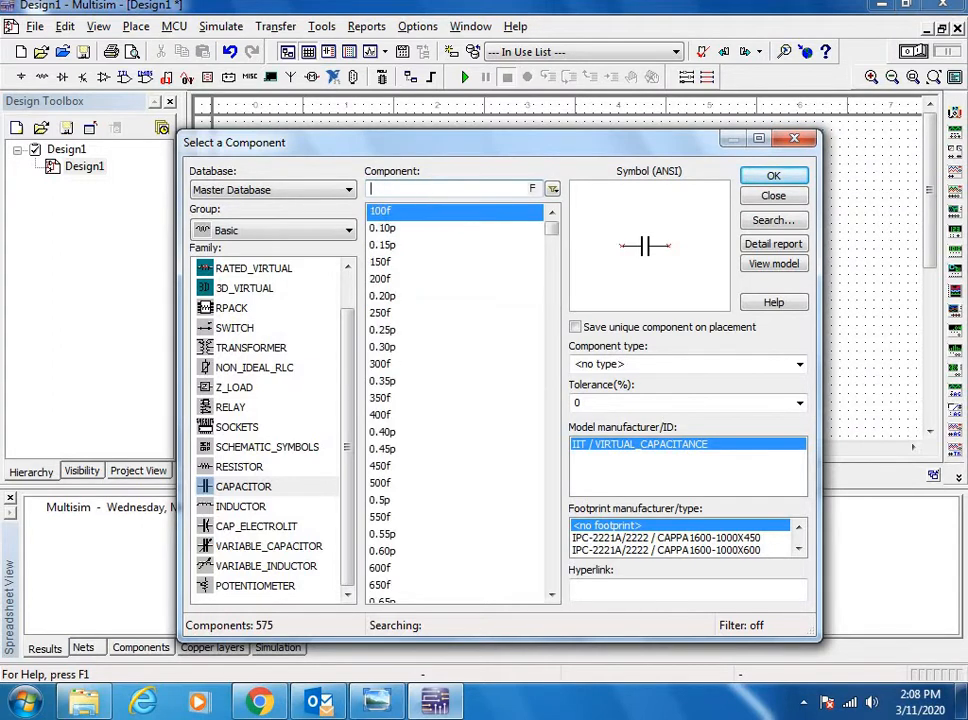
{"action": "type", "text": "0.1µ"}
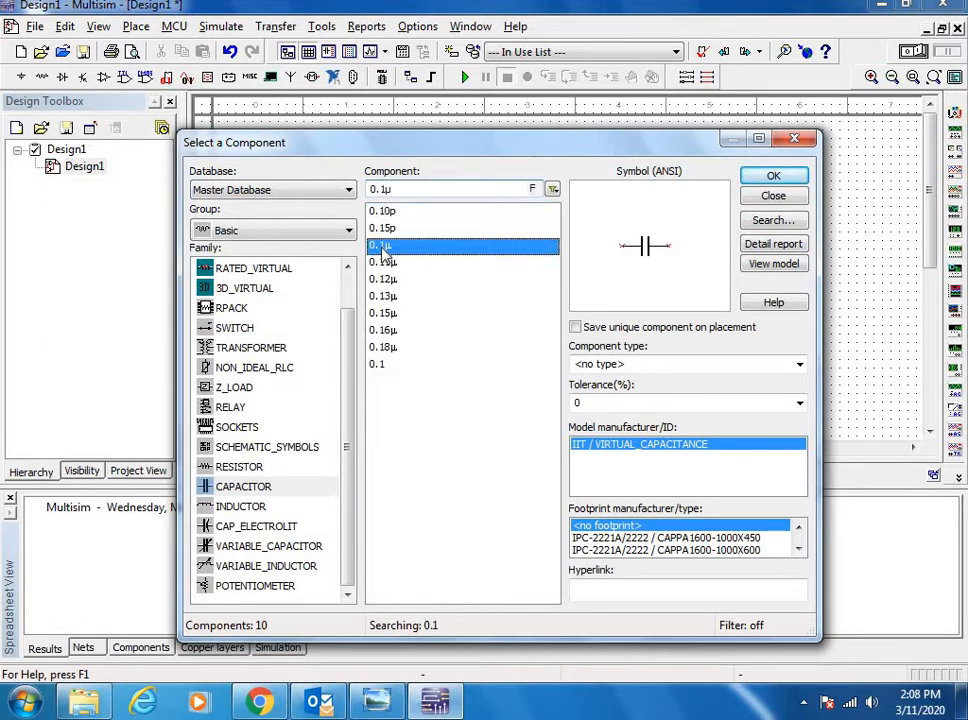
{"action": "left_click", "coordinate": [773, 175]}
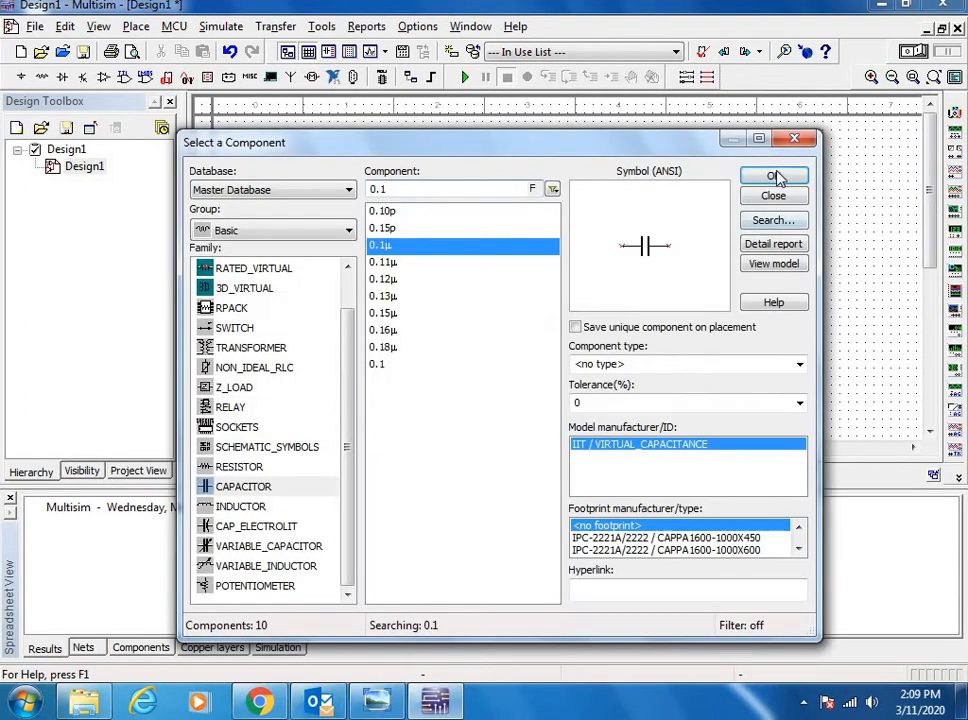
{"action": "left_click", "coordinate": [774, 176]}
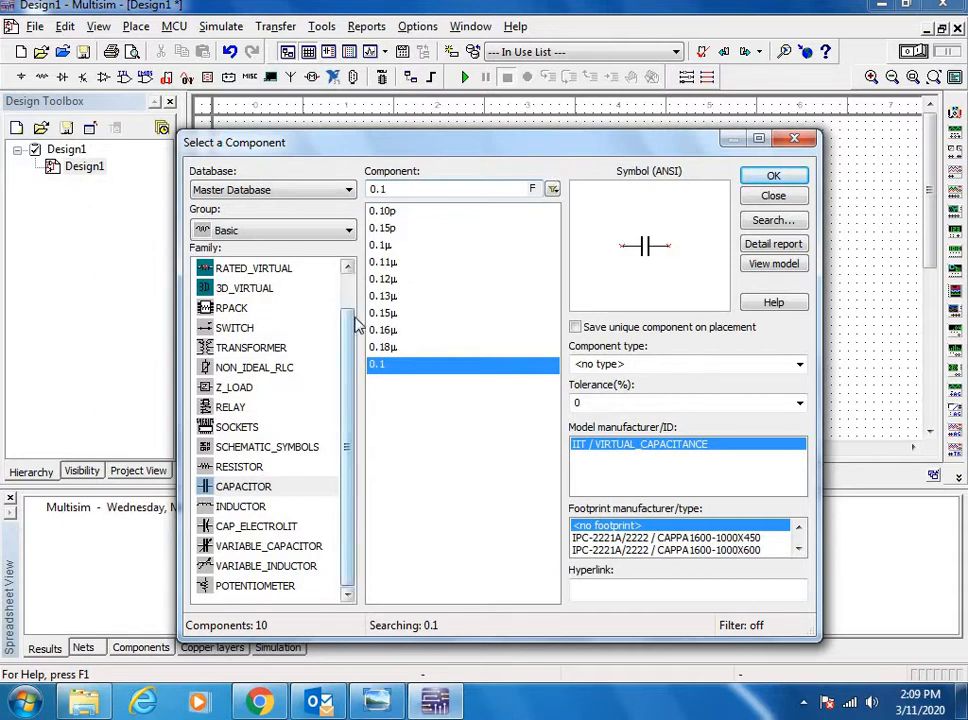
{"action": "mouse_move", "coordinate": [607, 282]}
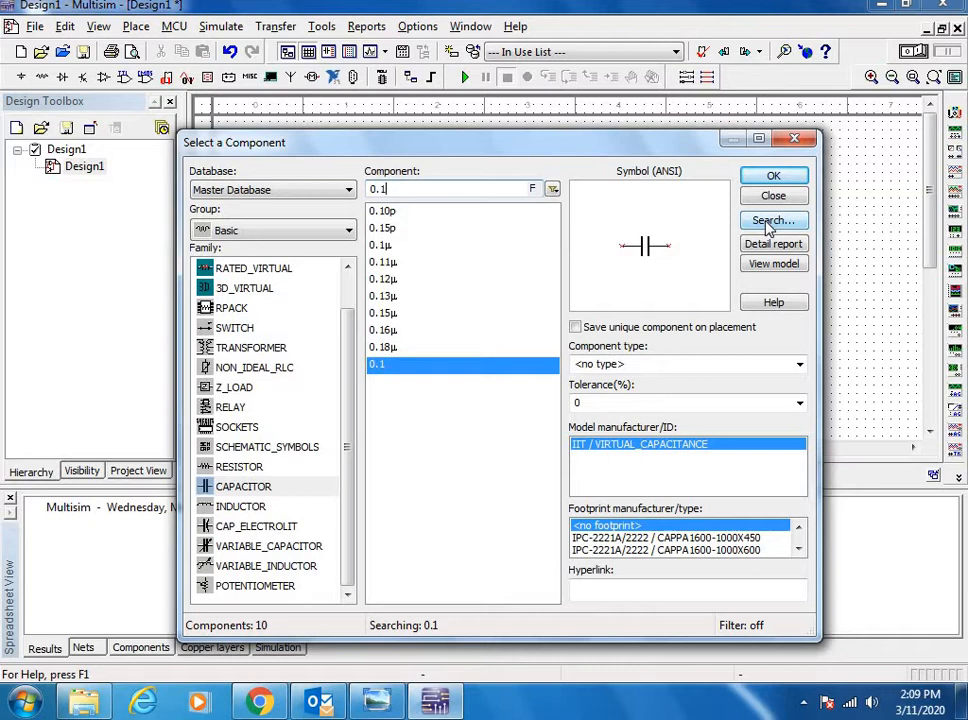
Search all groups for LM7805 and place the LM7805CT regulator U1 above the capacitors.
{"action": "left_click", "coordinate": [773, 220]}
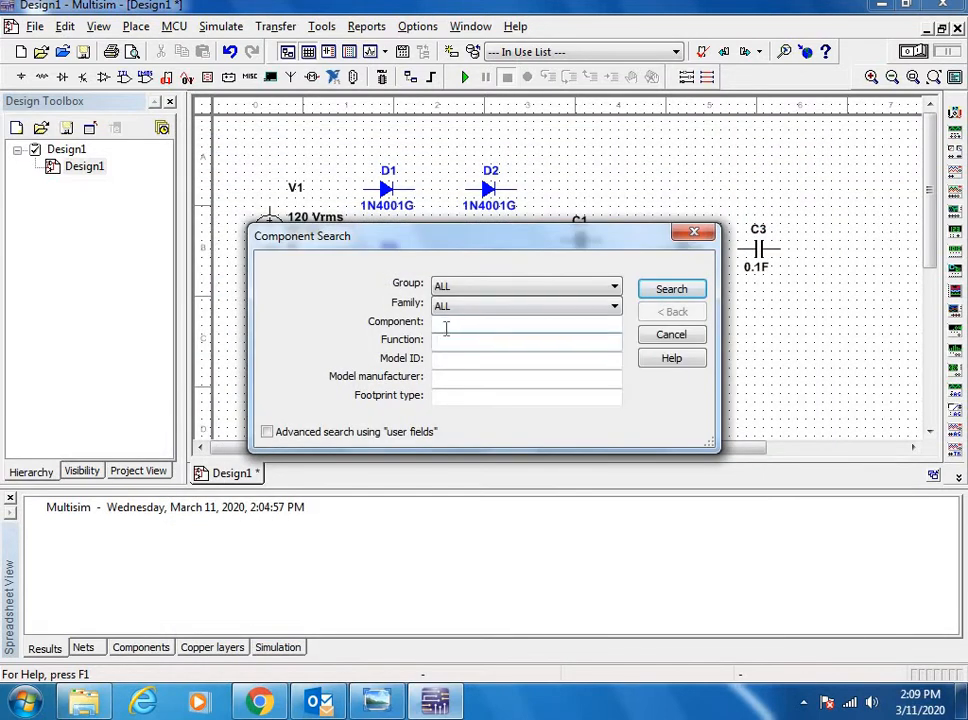
{"action": "type", "text": "L"}
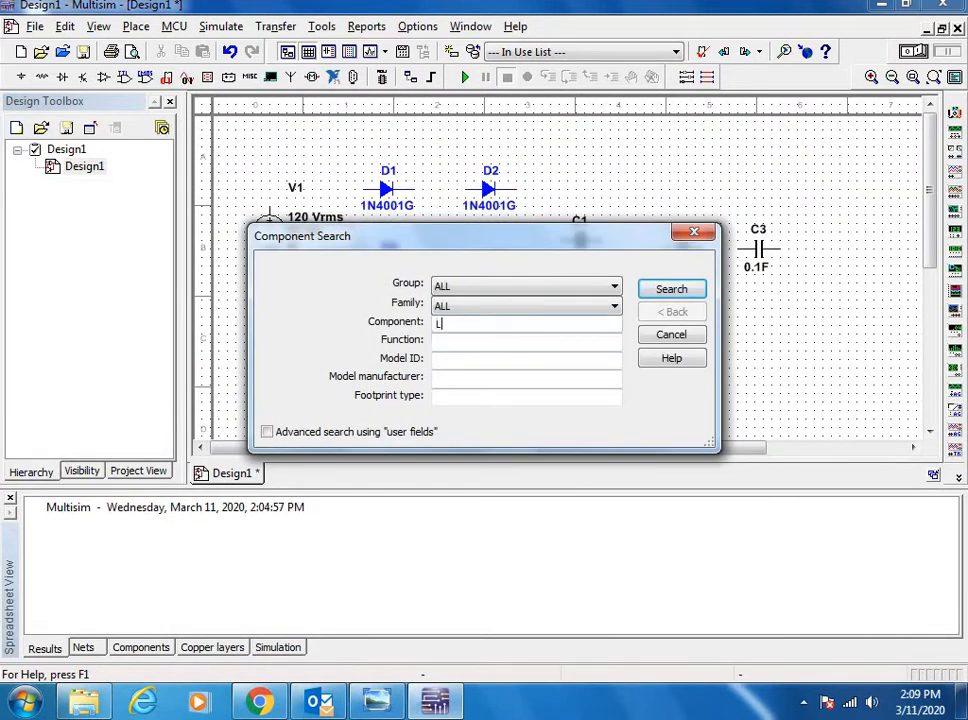
{"action": "type", "text": "LM780"}
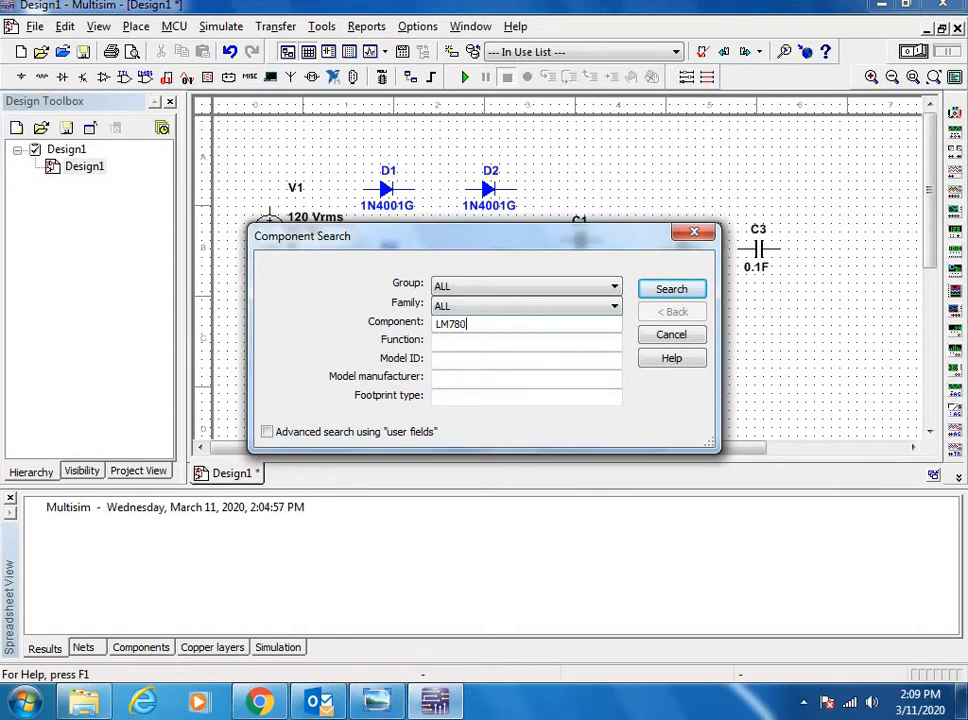
{"action": "type", "text": "5"}
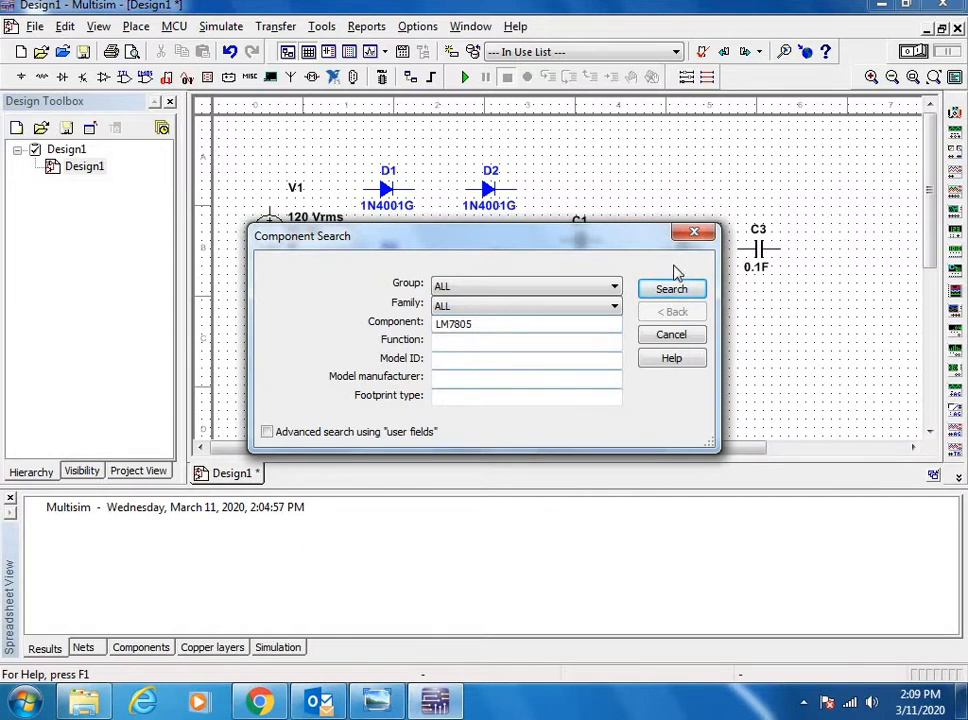
{"action": "left_click", "coordinate": [671, 289]}
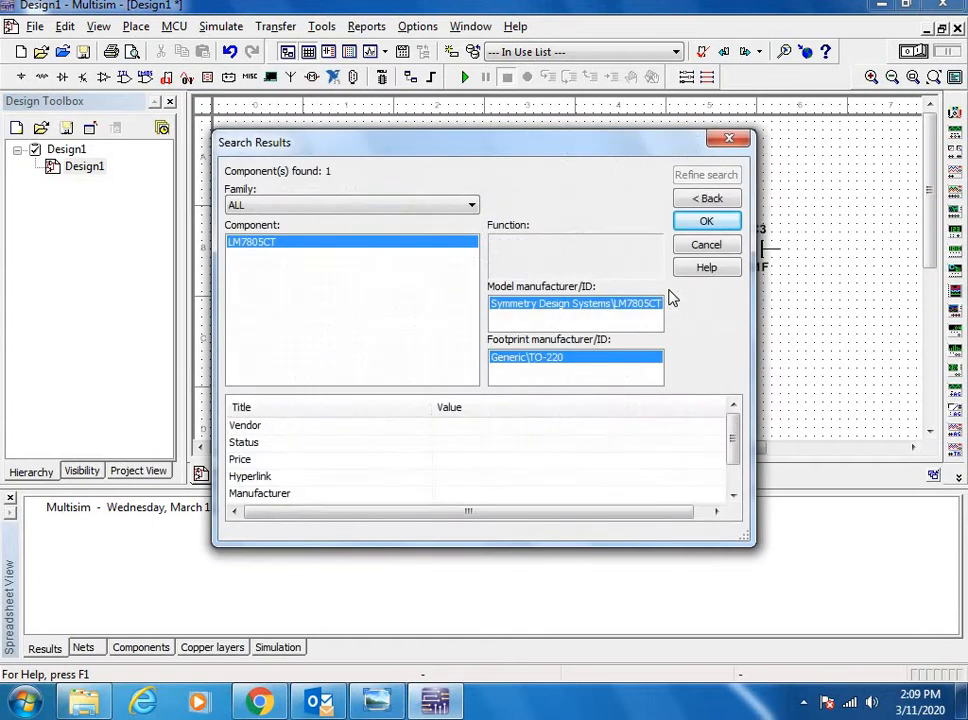
{"action": "mouse_move", "coordinate": [251, 255]}
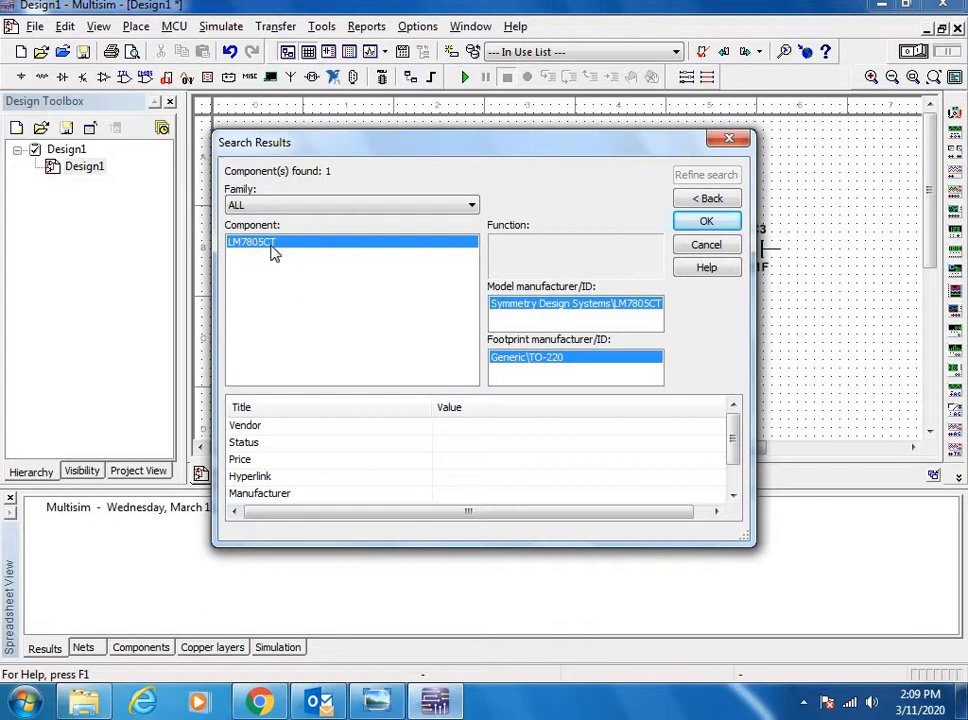
{"action": "left_click", "coordinate": [706, 220]}
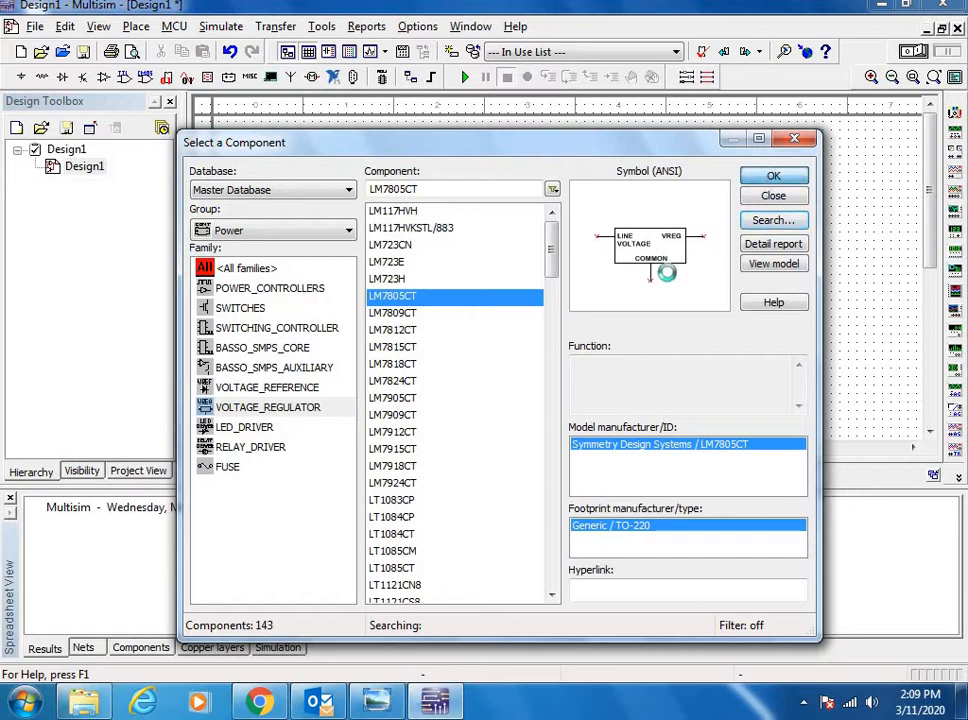
{"action": "left_click", "coordinate": [773, 175]}
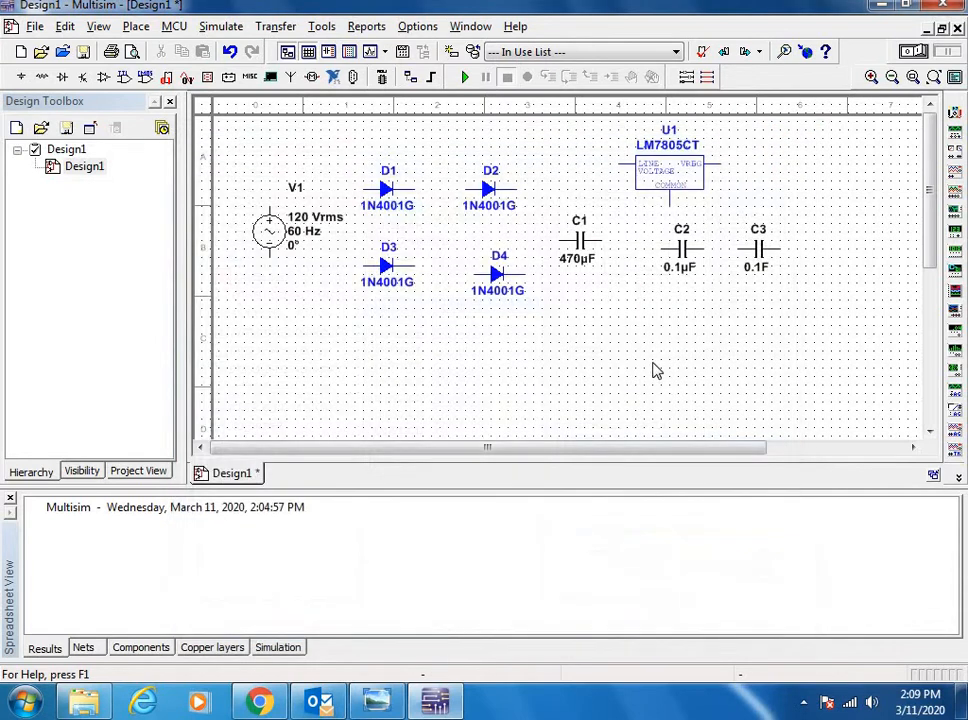
{"action": "left_click", "coordinate": [579, 240]}
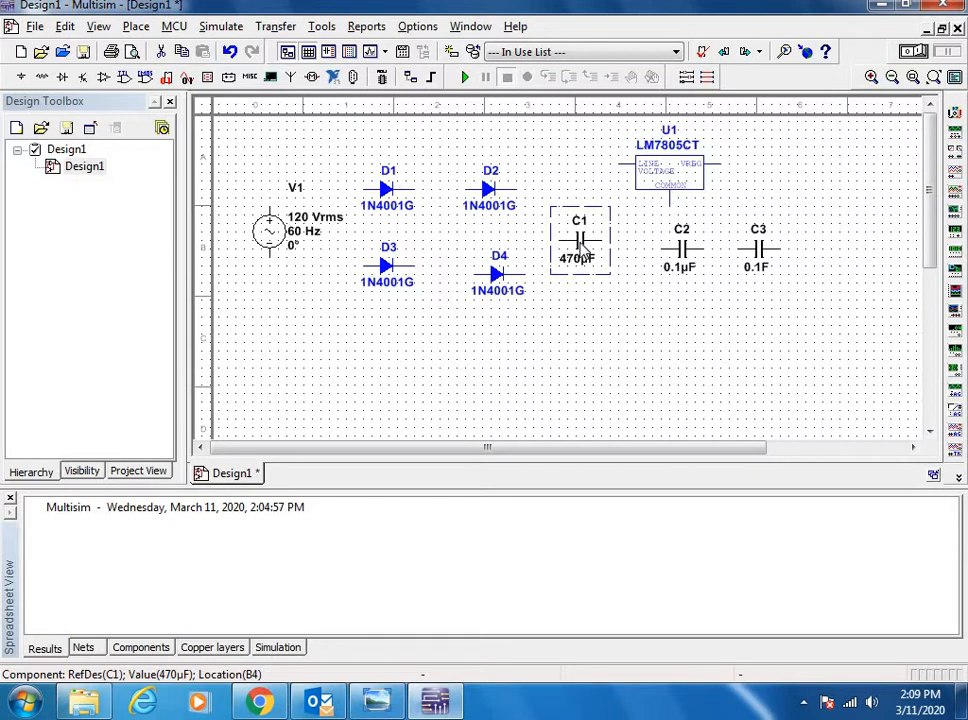
Right-click capacitor C1 to bring up its rotate options.
{"action": "right_click", "coordinate": [578, 240]}
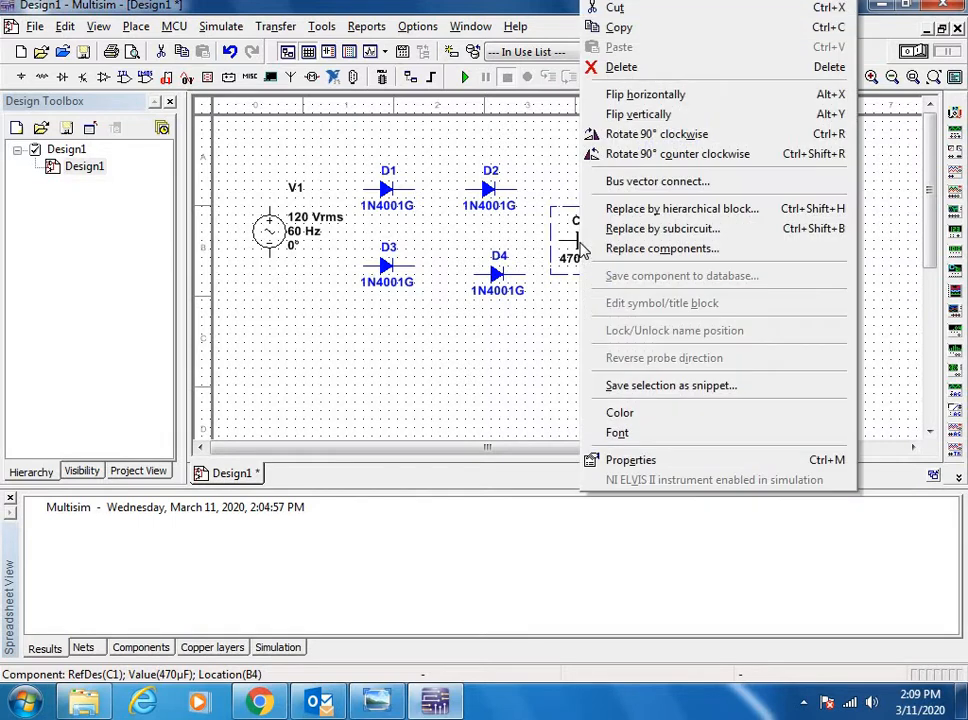
{"action": "mouse_move", "coordinate": [678, 153]}
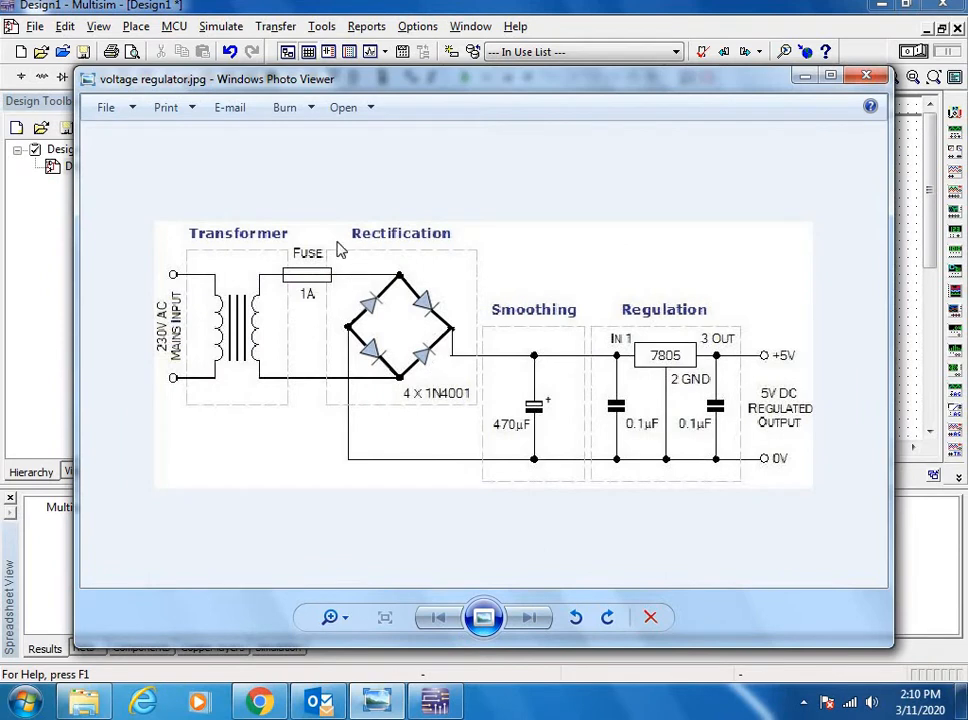
{"action": "mouse_move", "coordinate": [736, 260]}
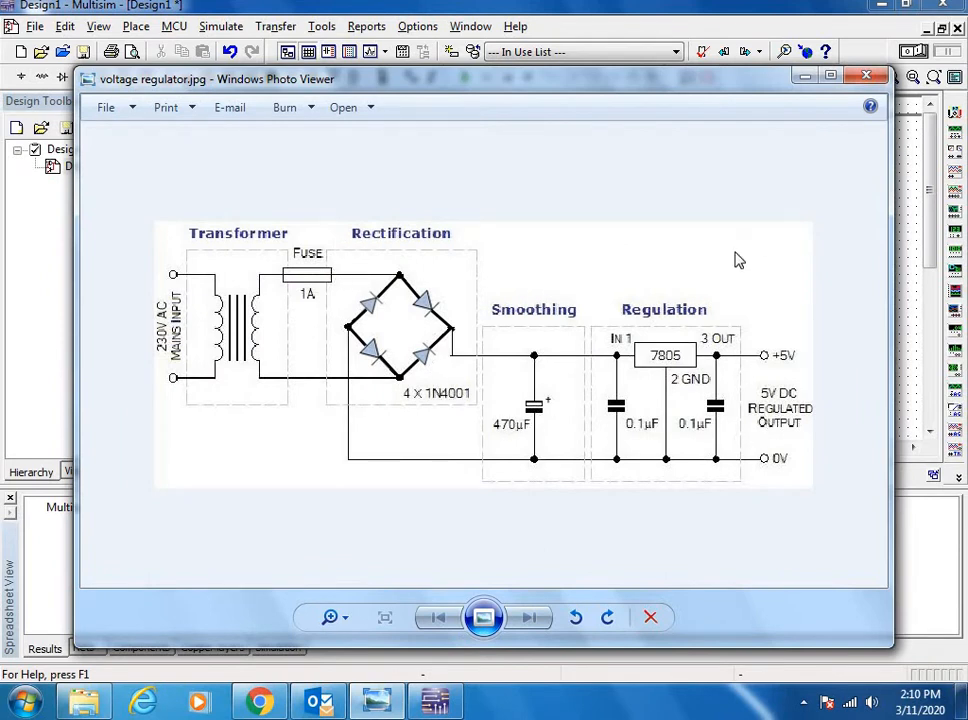
Close the voltage regulator reference image in Windows Photo Viewer.
{"action": "left_click", "coordinate": [863, 74]}
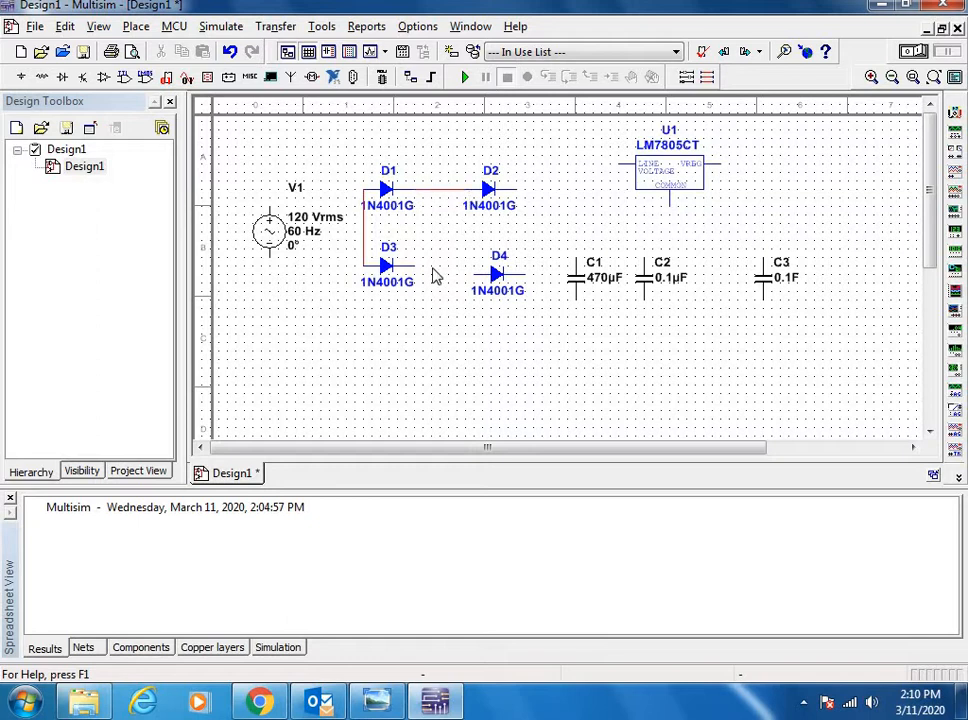
{"action": "mouse_move", "coordinate": [475, 265]}
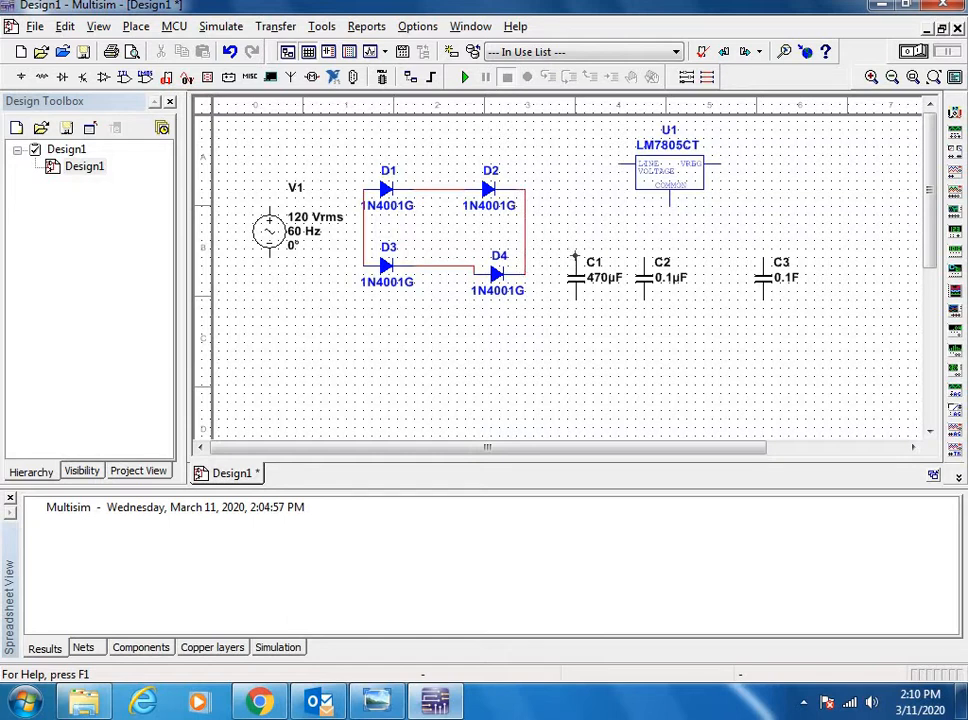
Draw a wire from the diode bridge output to capacitor C1.
{"action": "left_click_drag", "start_coordinate": [520, 190], "coordinate": [575, 275]}
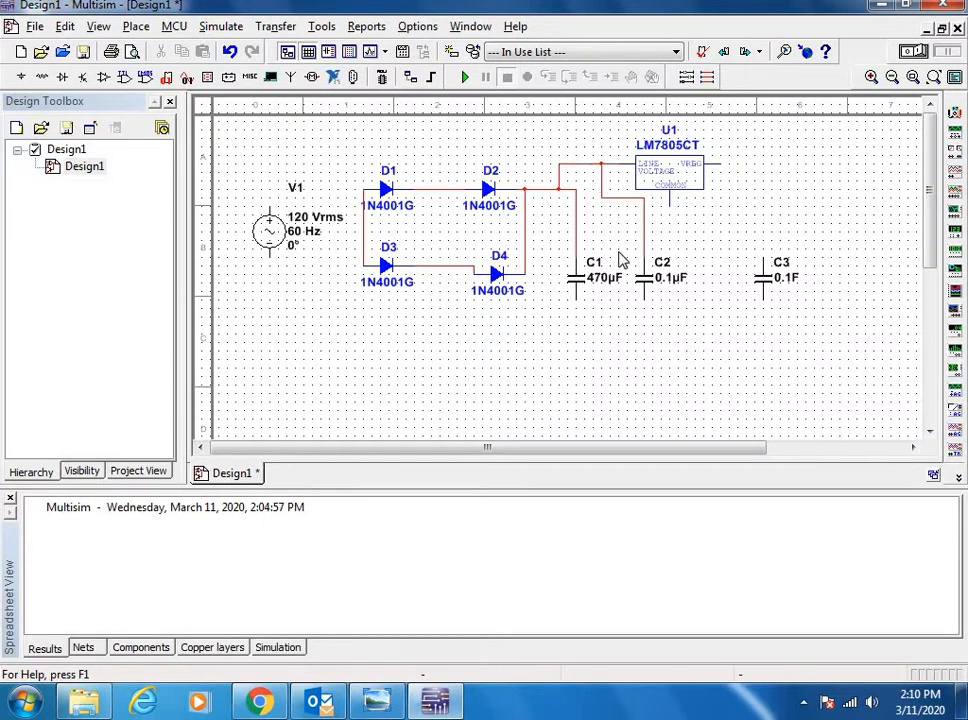
{"action": "mouse_move", "coordinate": [678, 247]}
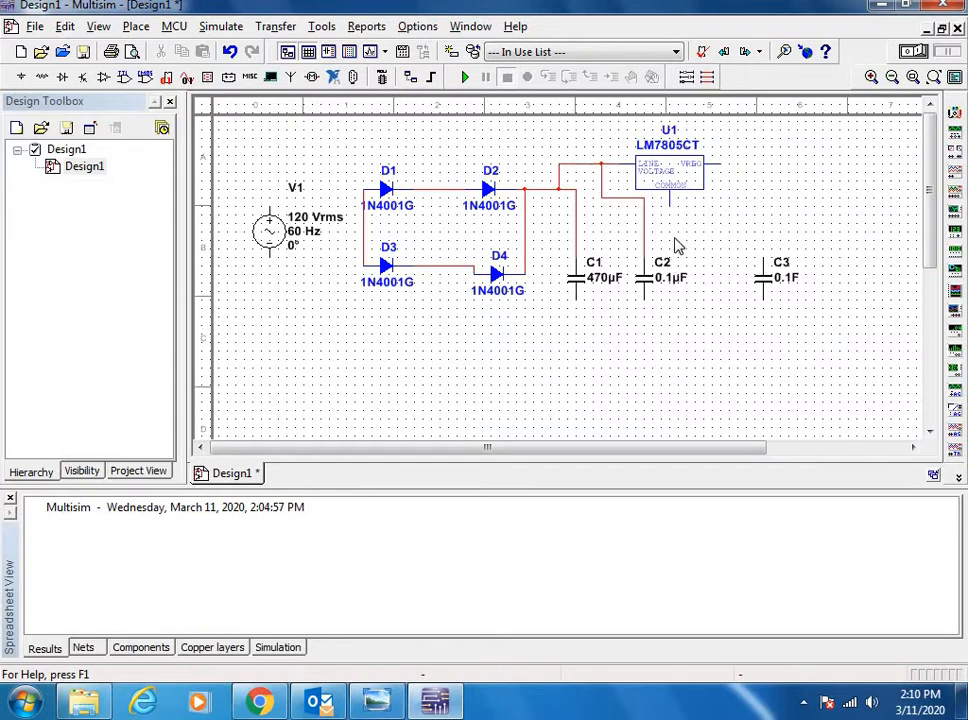
{"action": "mouse_move", "coordinate": [743, 194]}
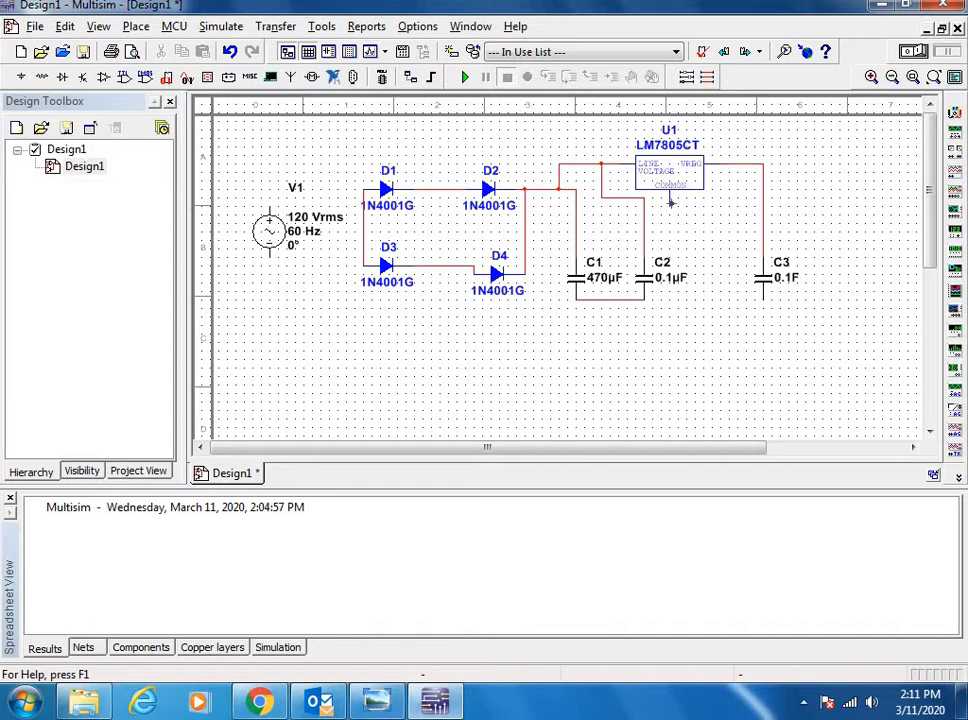
{"action": "mouse_move", "coordinate": [682, 297]}
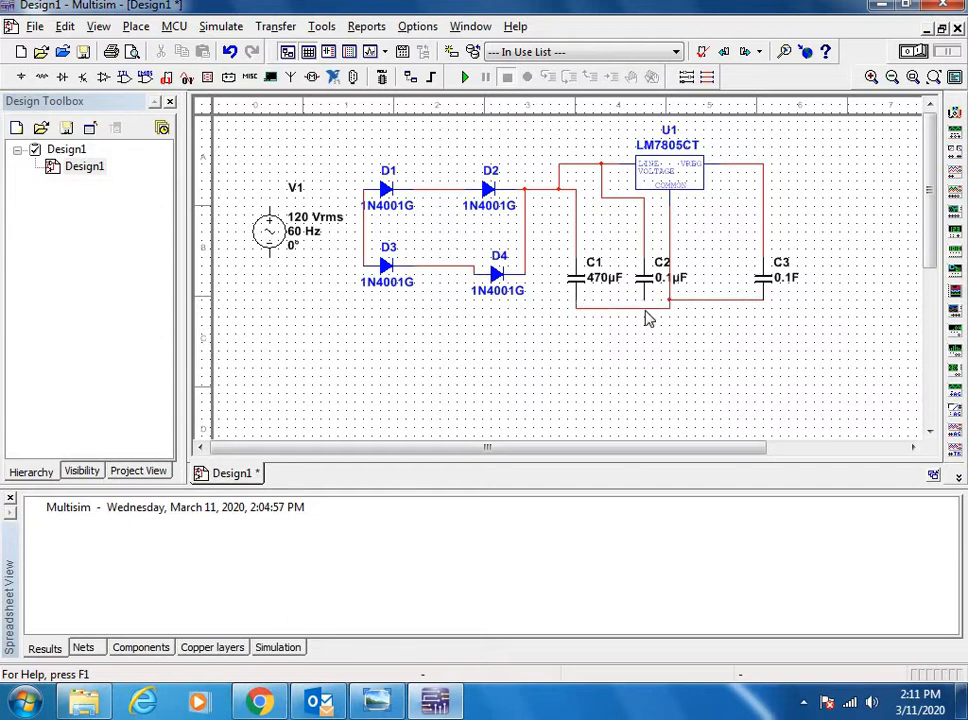
{"action": "mouse_move", "coordinate": [645, 303]}
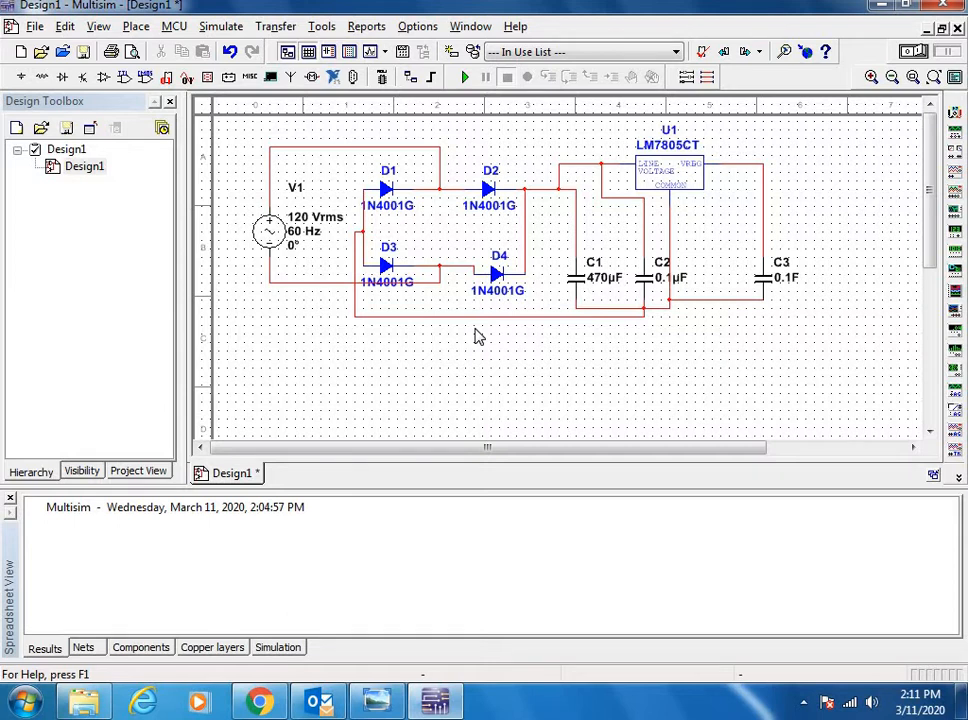
{"action": "mouse_move", "coordinate": [312, 242]}
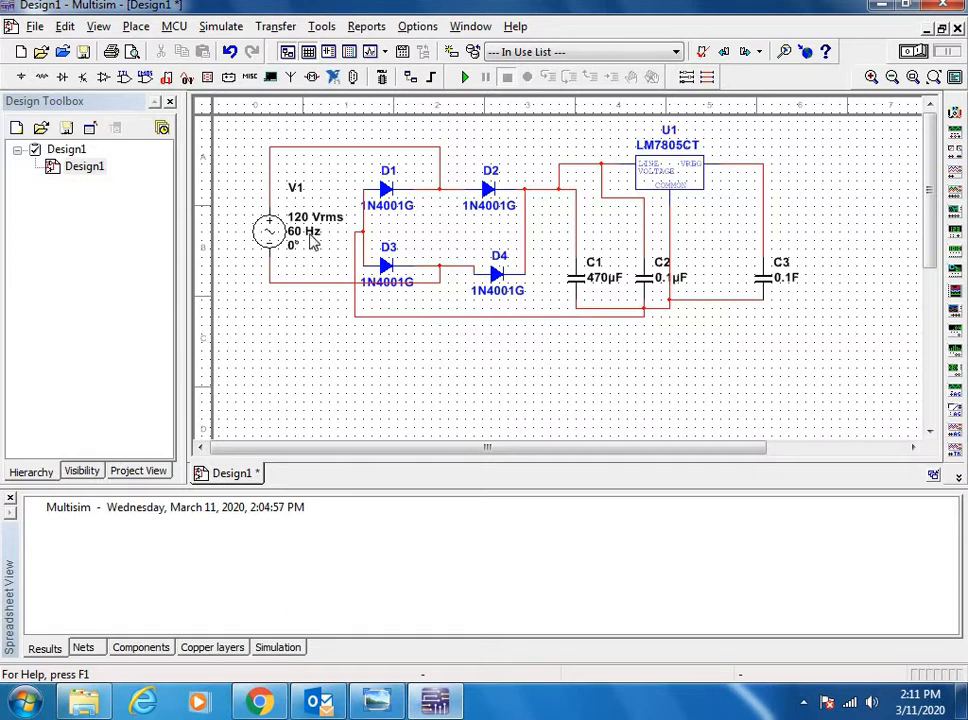
{"action": "mouse_move", "coordinate": [338, 237]}
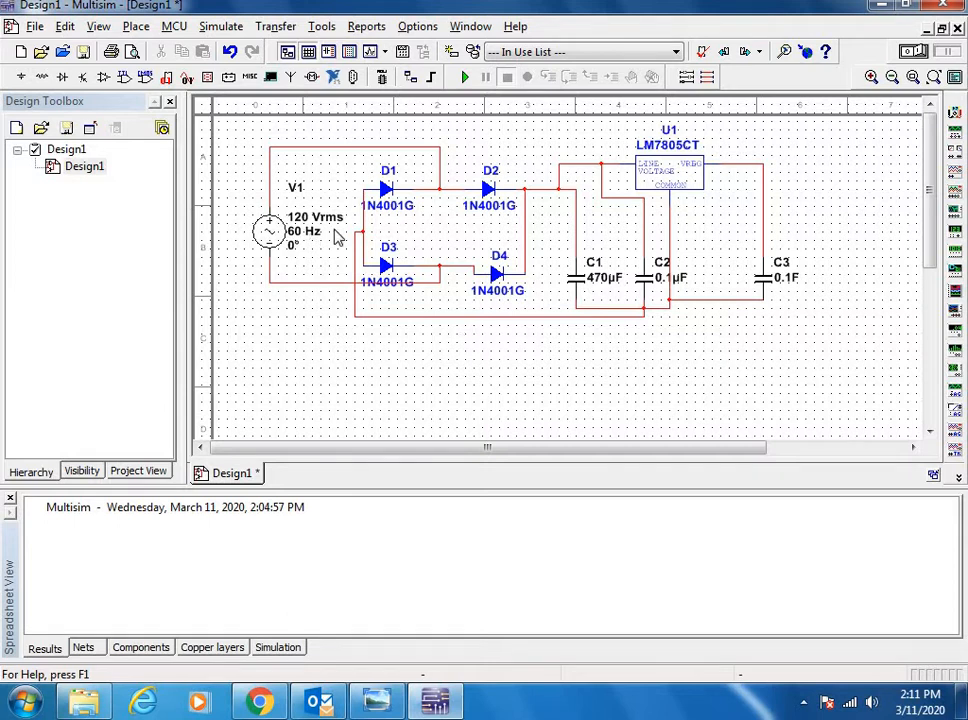
{"action": "mouse_move", "coordinate": [765, 207]}
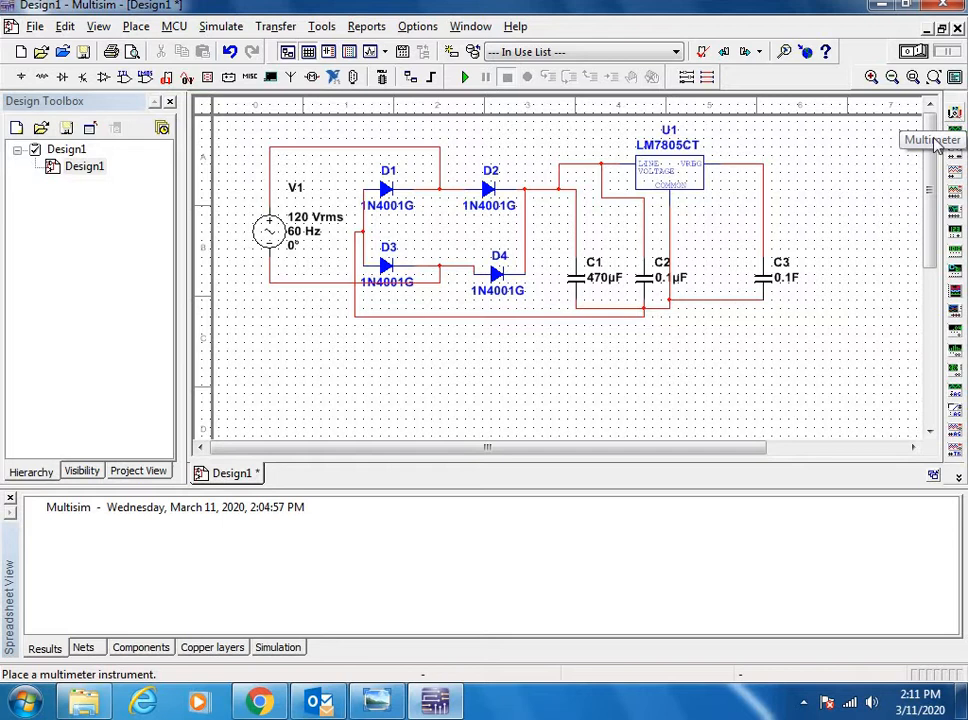
{"action": "mouse_move", "coordinate": [956, 110]}
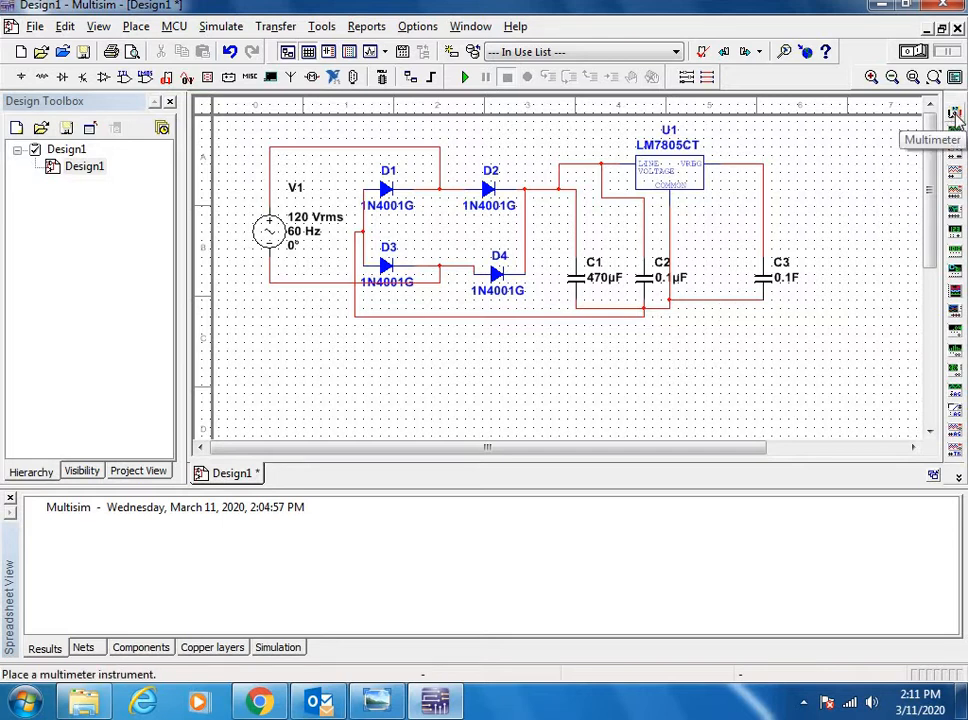
{"action": "mouse_move", "coordinate": [955, 271]}
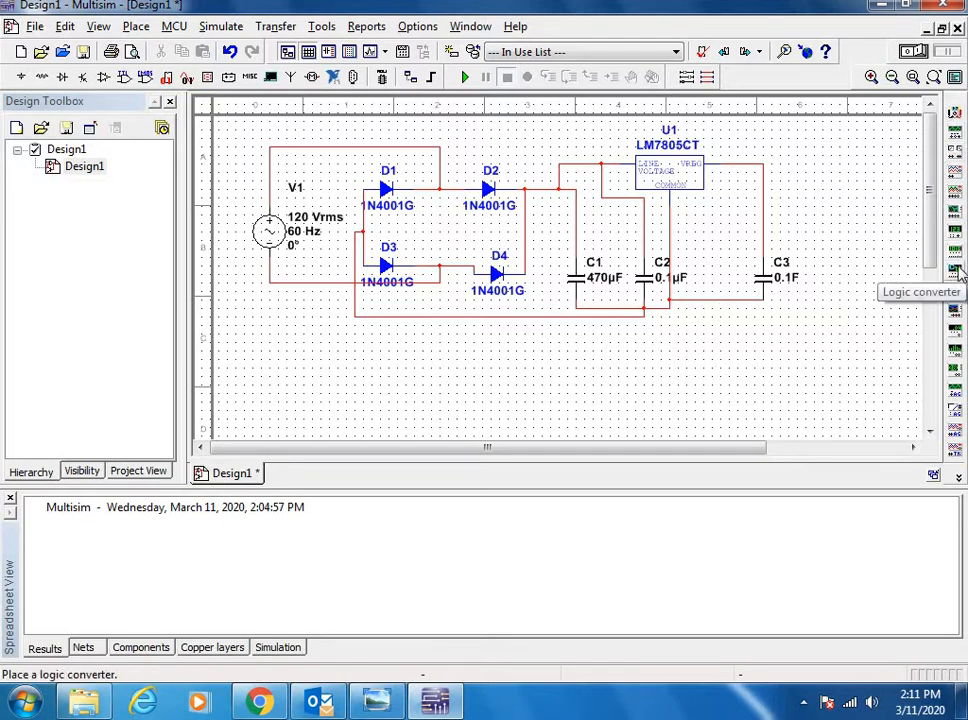
{"action": "mouse_move", "coordinate": [957, 107]}
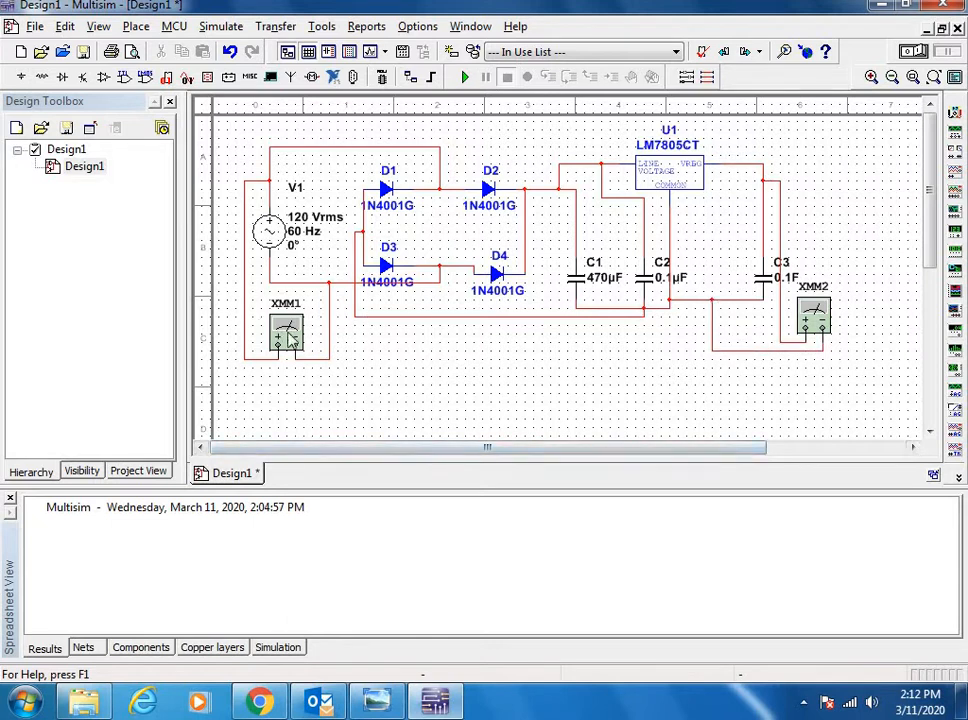
Open the XMM1 readout, move it to the lower left, then open the XMM2 readout.
{"action": "double_click", "coordinate": [286, 336]}
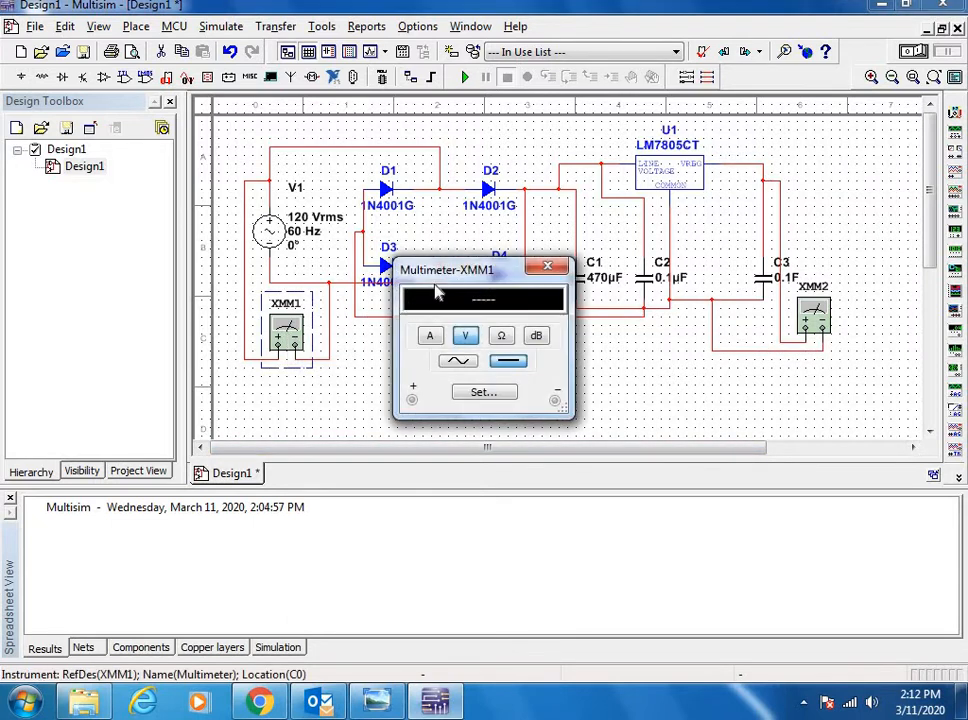
{"action": "left_click_drag", "start_coordinate": [446, 269], "coordinate": [255, 403]}
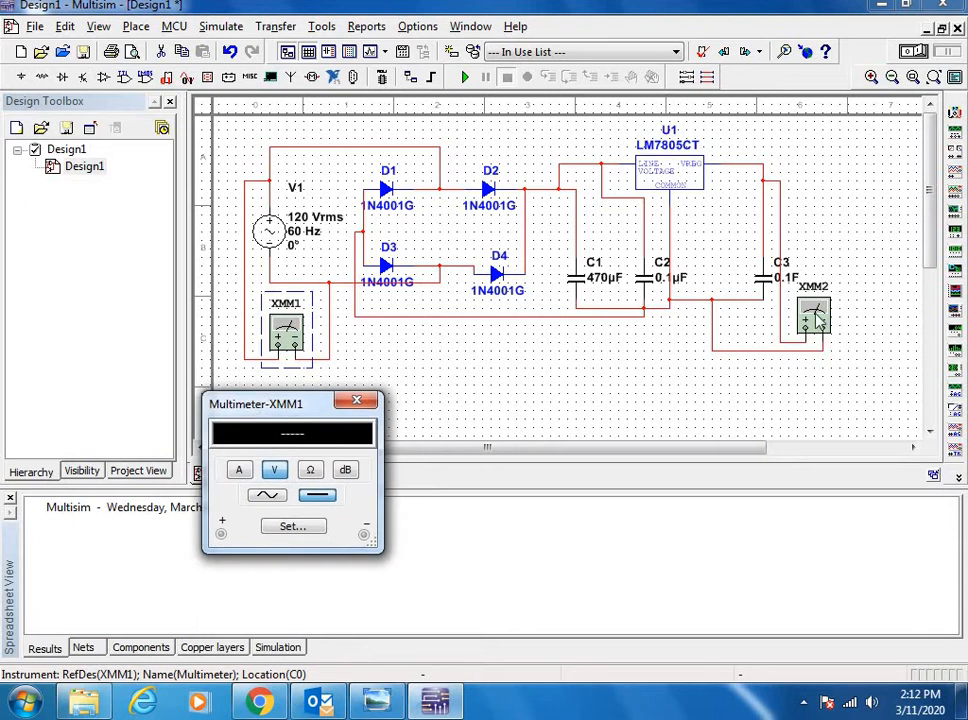
{"action": "double_click", "coordinate": [816, 318]}
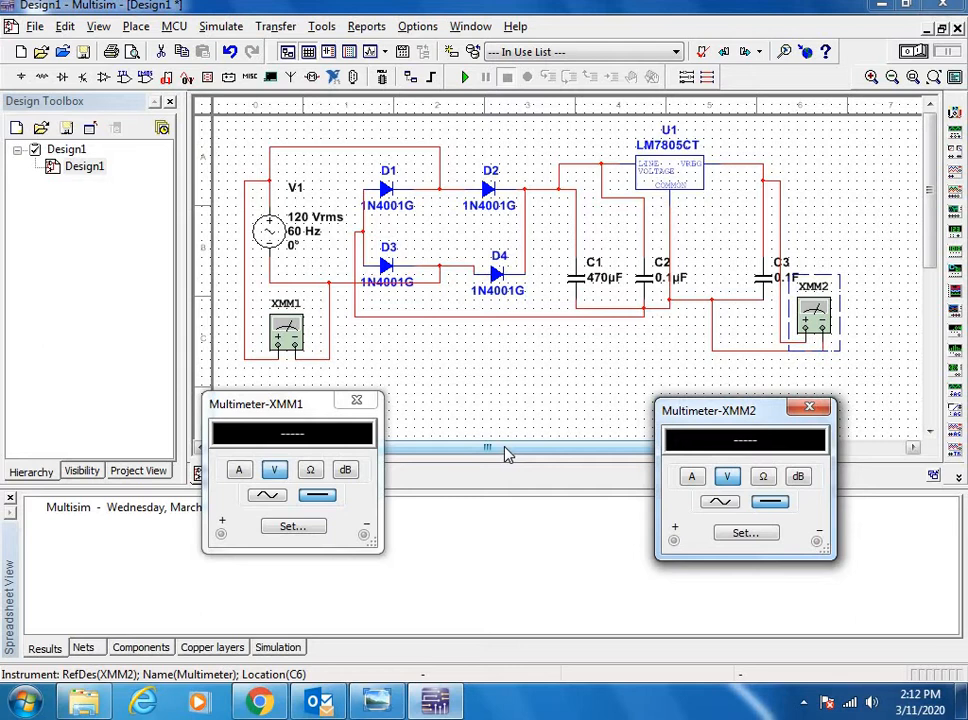
{"action": "mouse_move", "coordinate": [385, 445]}
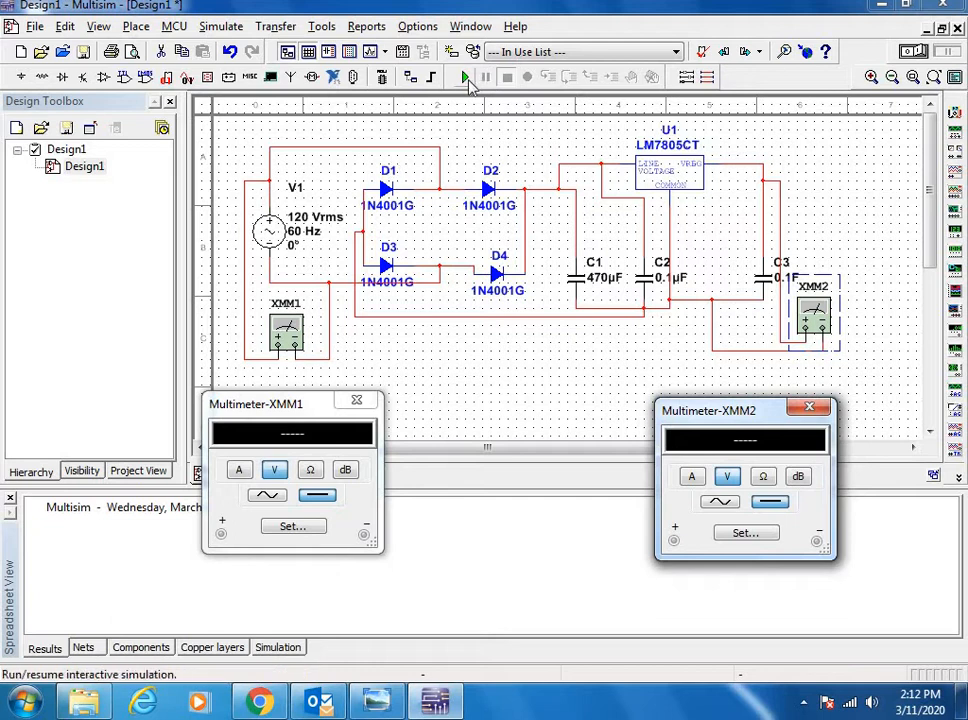
{"action": "mouse_move", "coordinate": [465, 78]}
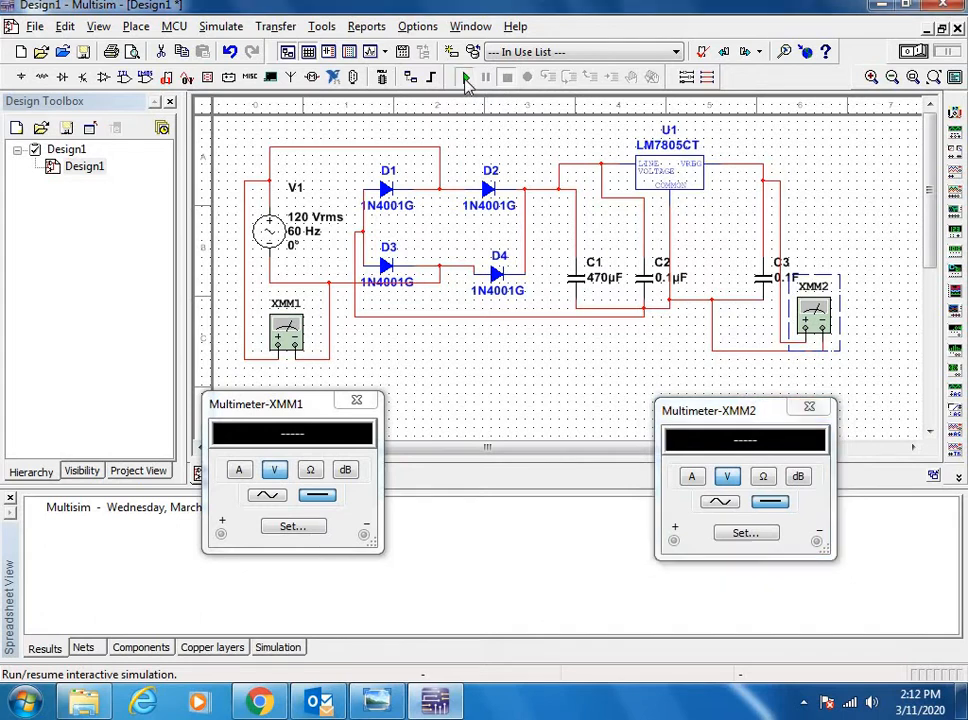
{"action": "left_click", "coordinate": [462, 78]}
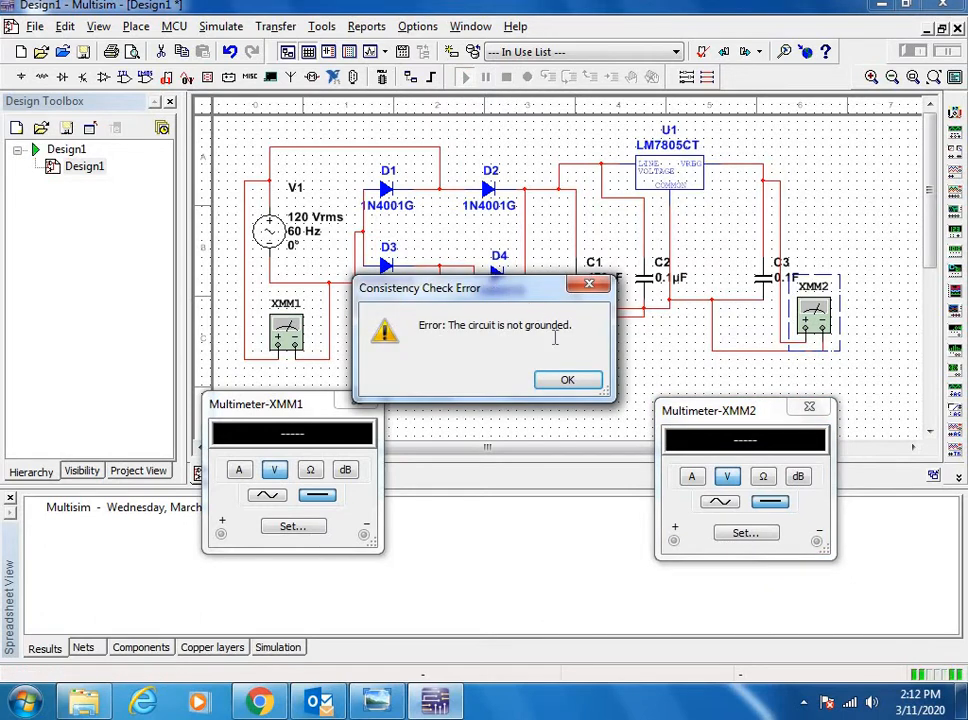
{"action": "mouse_move", "coordinate": [508, 335]}
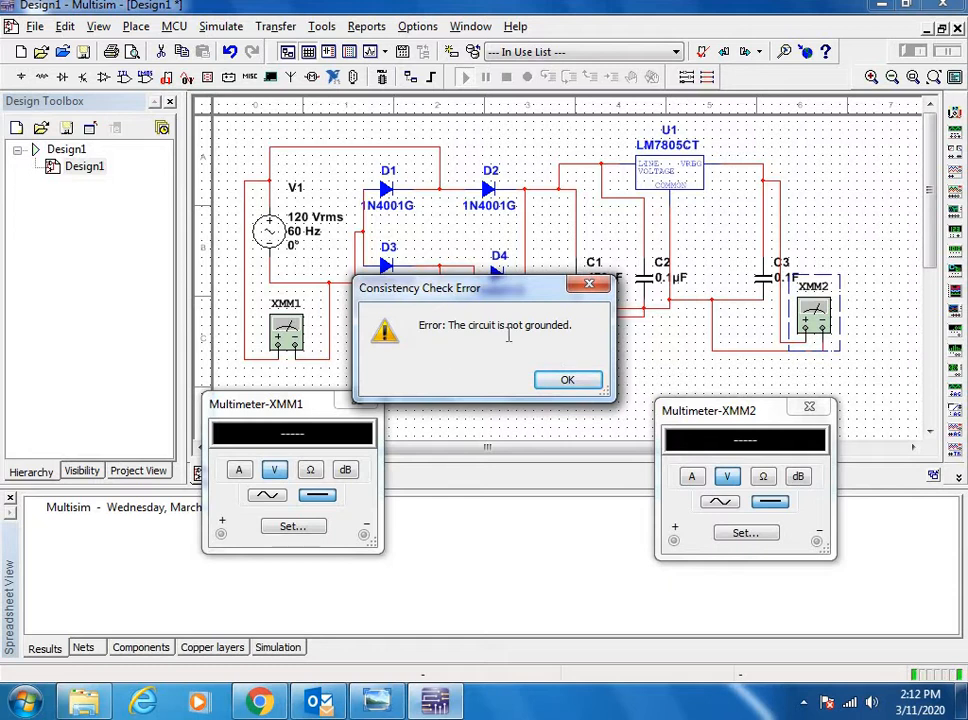
{"action": "left_click", "coordinate": [567, 380]}
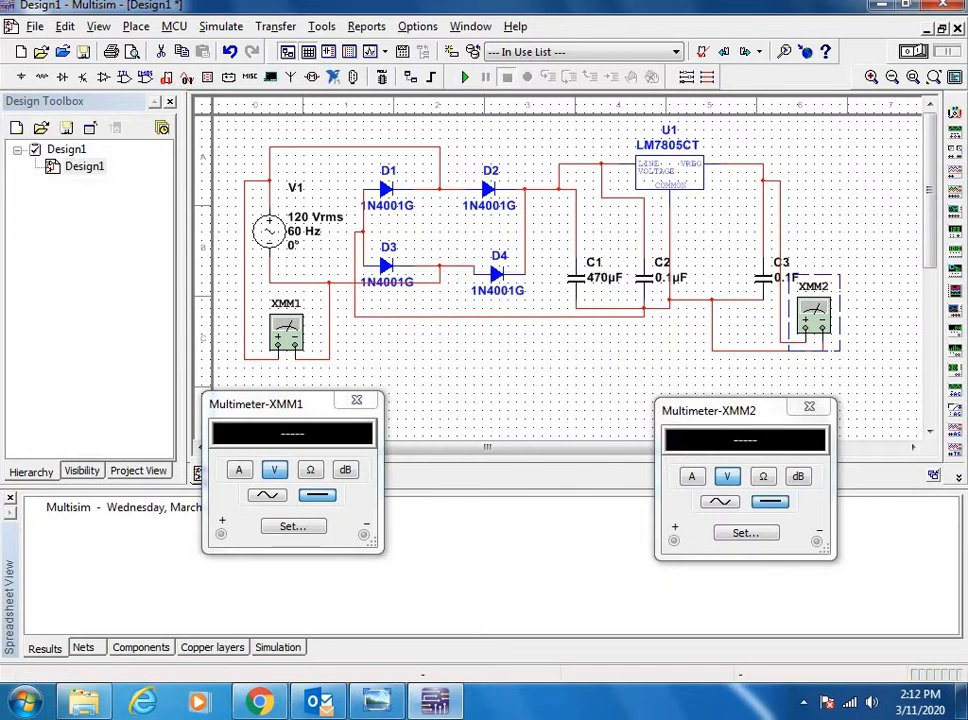
{"action": "mouse_move", "coordinate": [22, 82]}
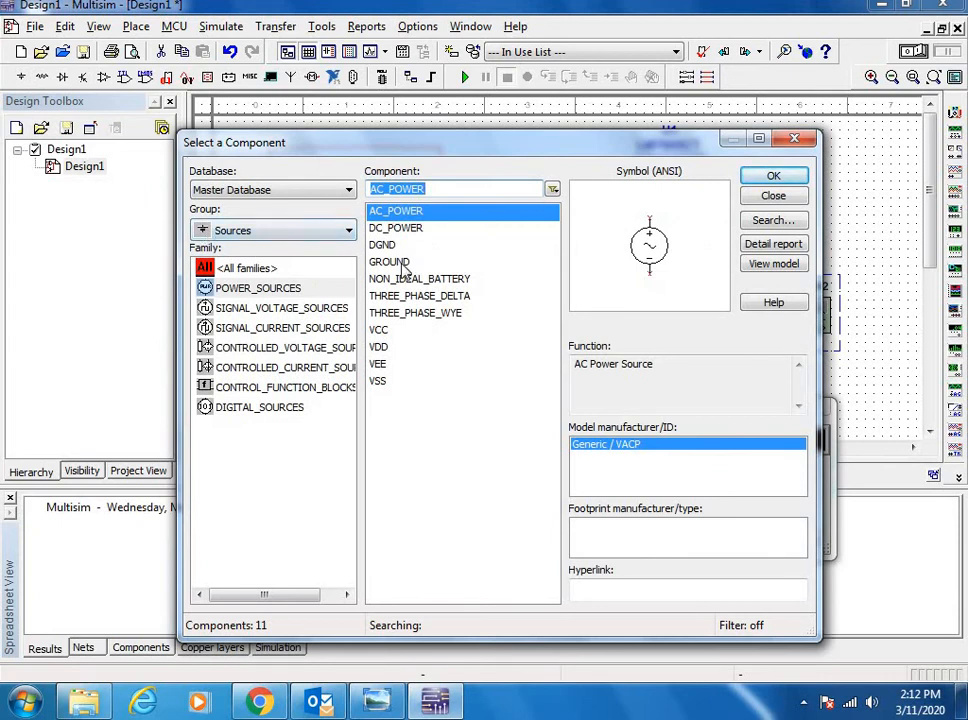
Pick the GROUND part and place it on the rectifier's bottom wire.
{"action": "left_click", "coordinate": [389, 261]}
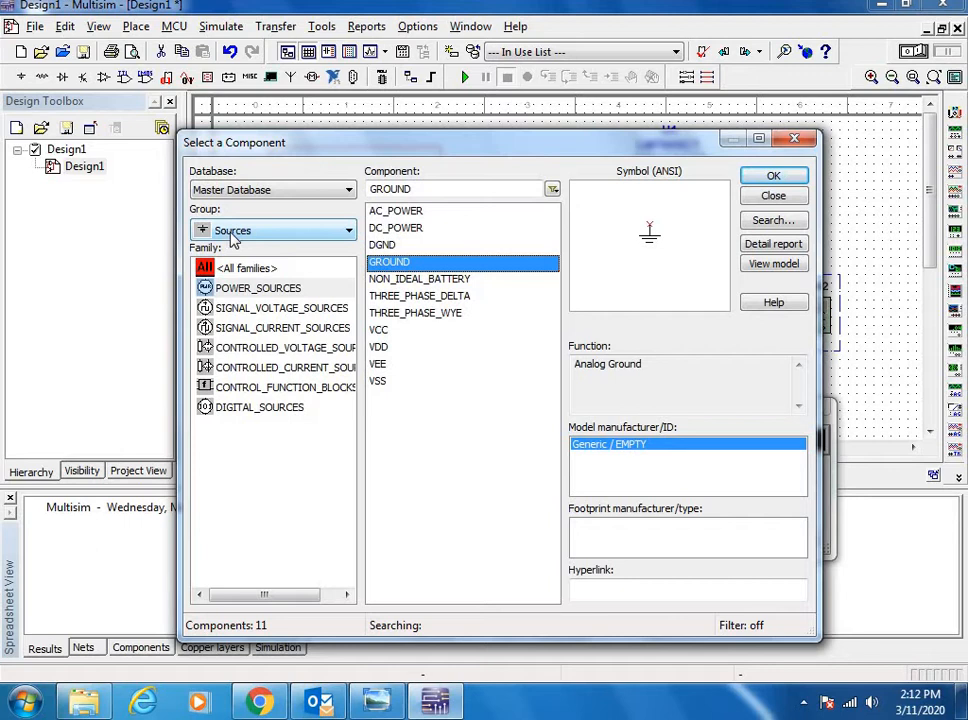
{"action": "left_click", "coordinate": [773, 195]}
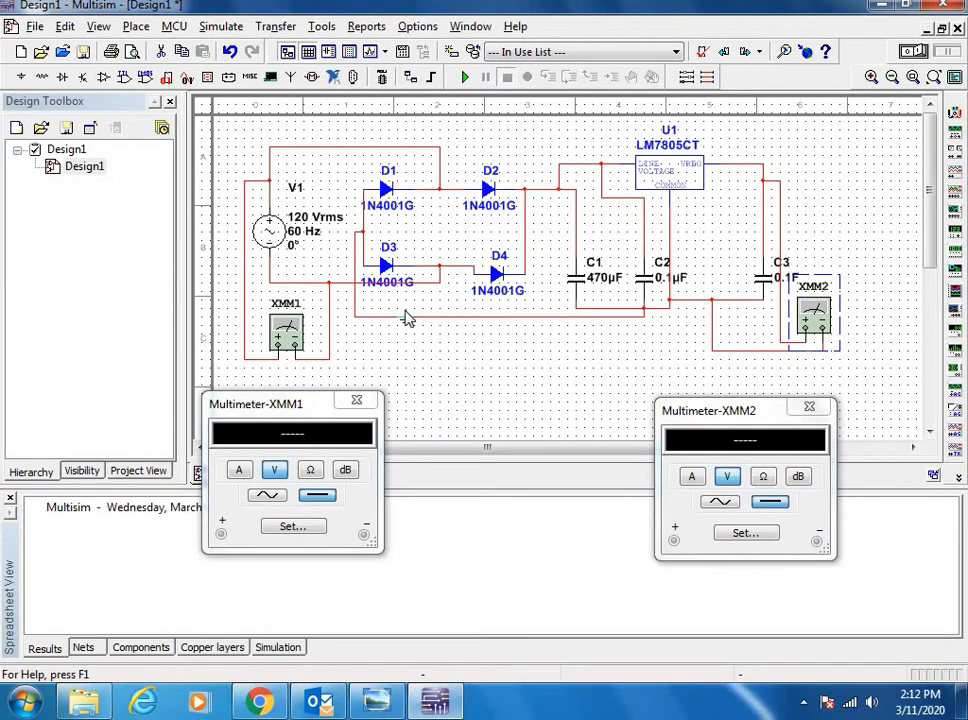
{"action": "mouse_move", "coordinate": [392, 324]}
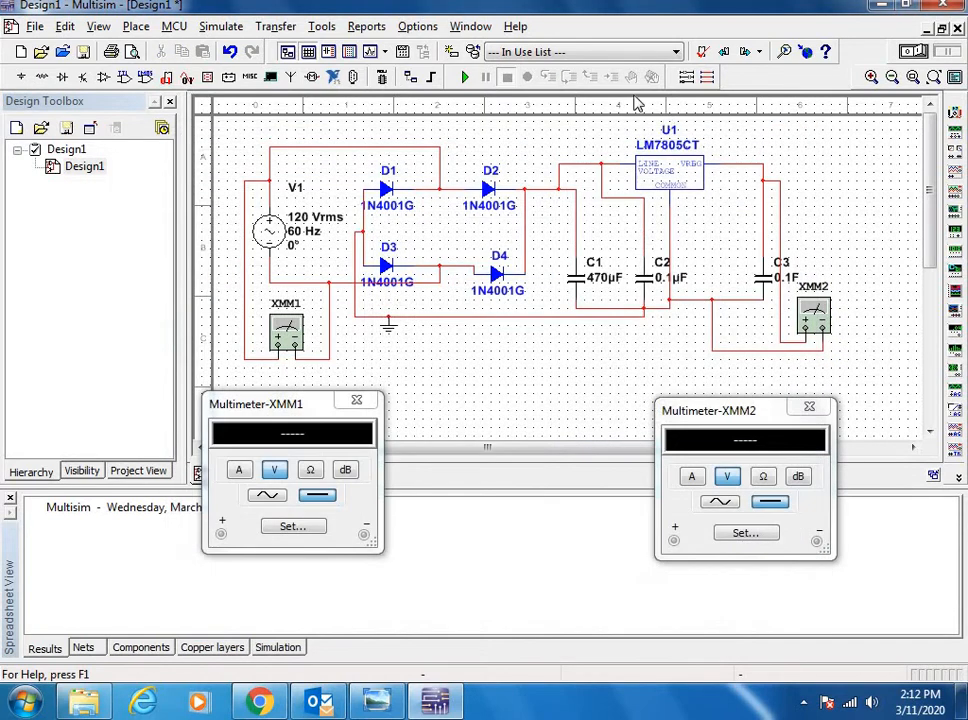
{"action": "mouse_move", "coordinate": [460, 77]}
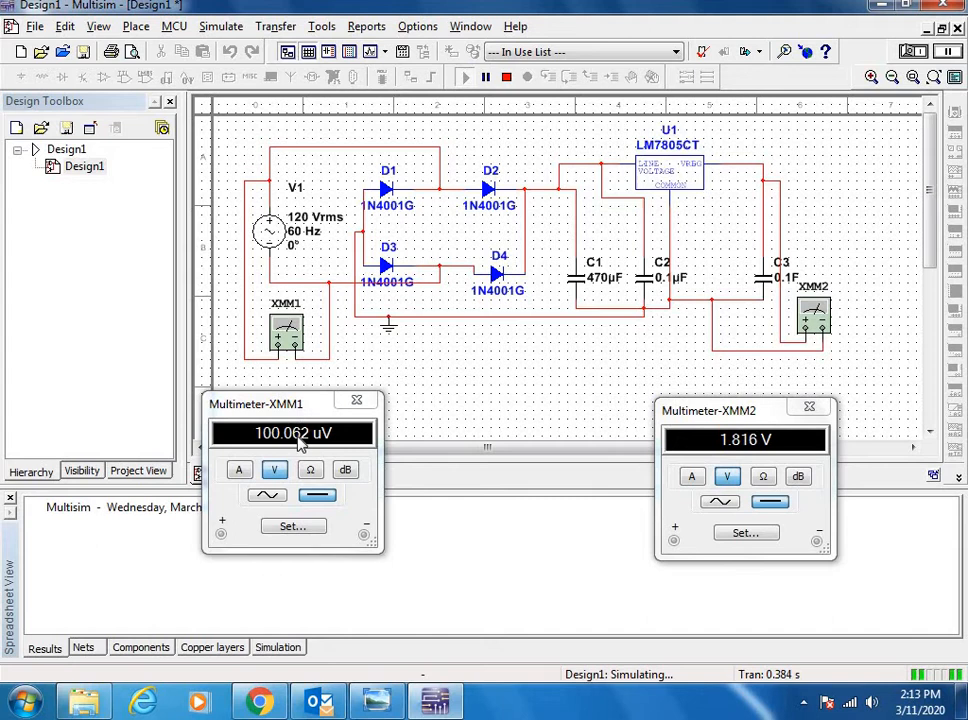
Run the simulation so XMM1 shows 120 V AC and XMM2 reads 4.737 V.
{"action": "left_click", "coordinate": [266, 495]}
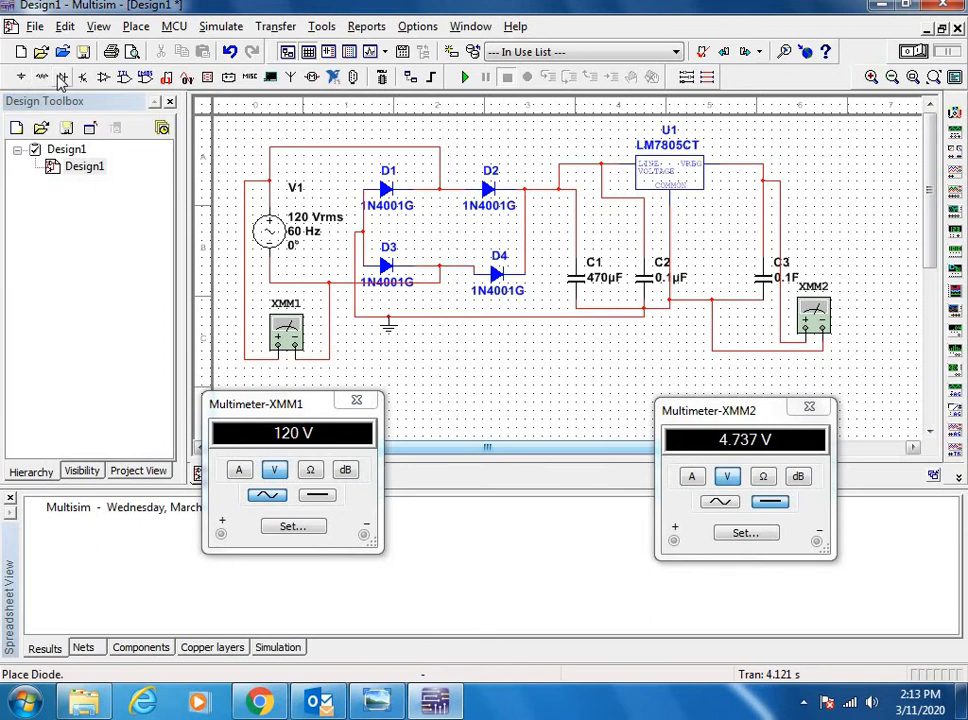
Place a blue LED (LED_blue) from the diode parts beside the output meter.
{"action": "left_click", "coordinate": [63, 78]}
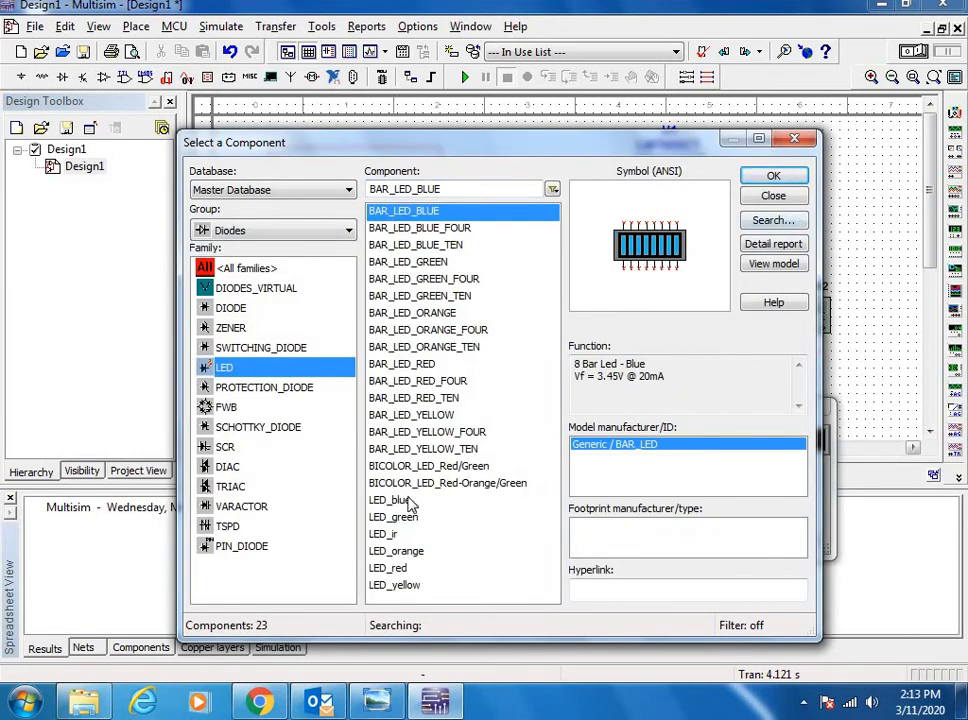
{"action": "left_click", "coordinate": [390, 500]}
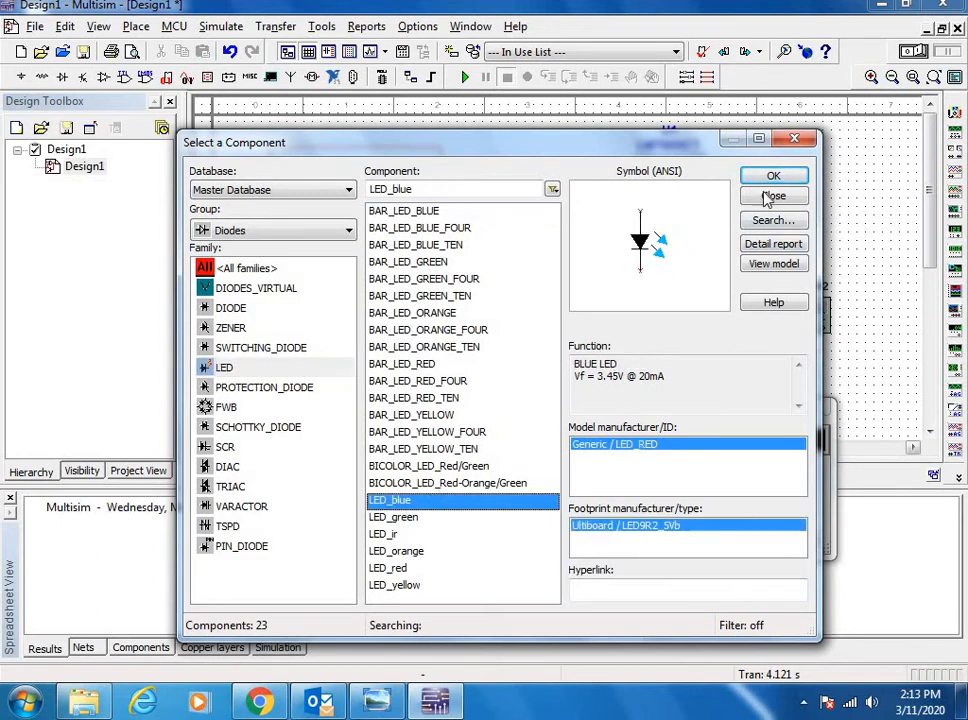
{"action": "left_click", "coordinate": [773, 196]}
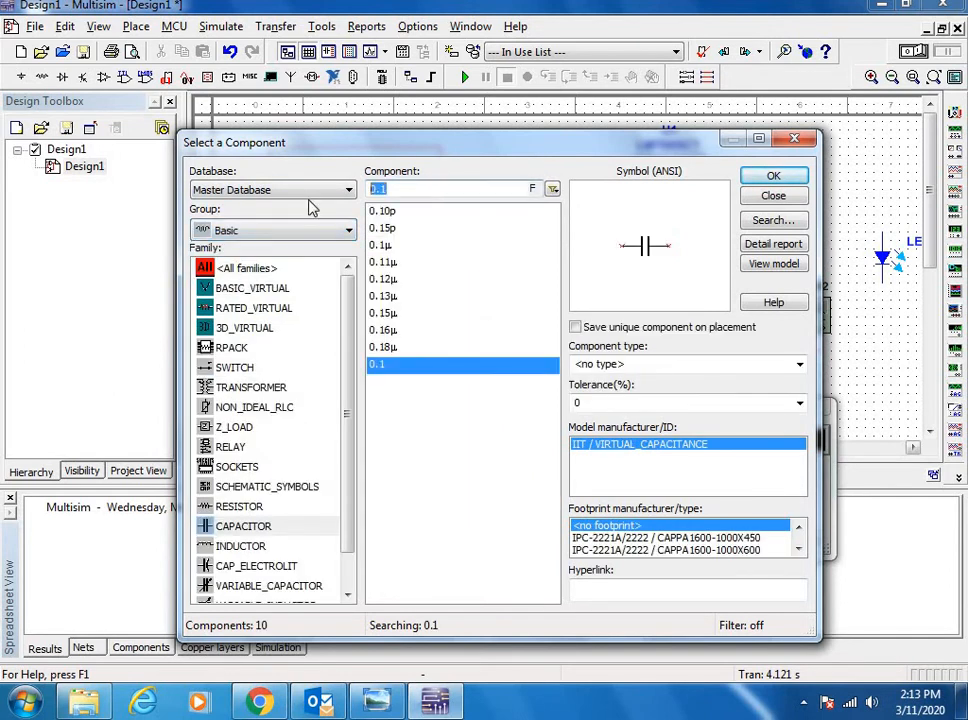
{"action": "mouse_move", "coordinate": [228, 517]}
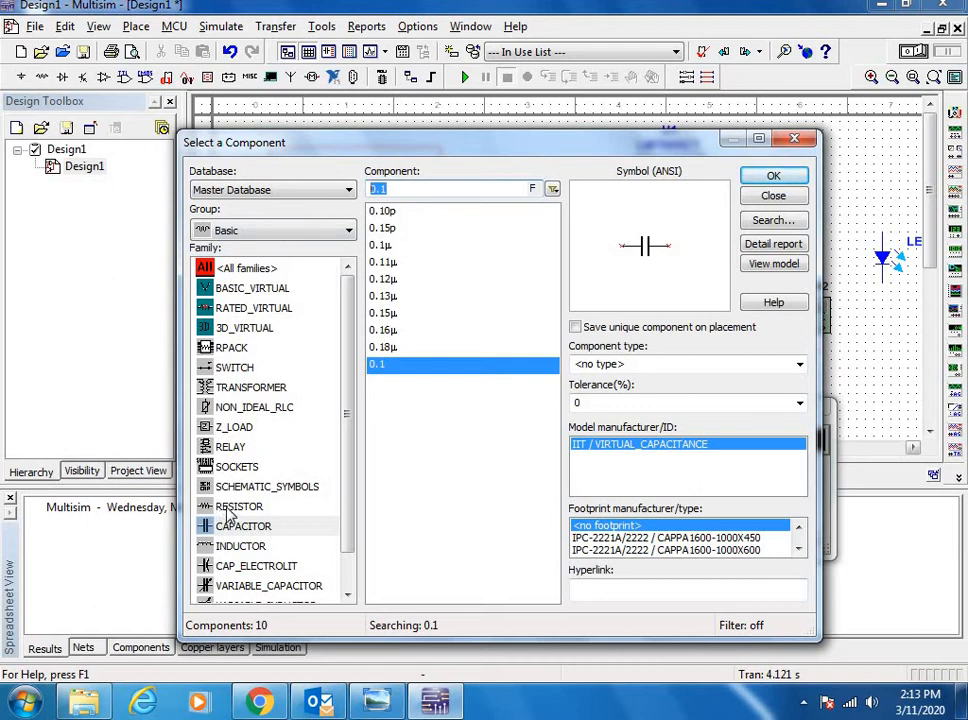
Place a 220 Ω resistor R1 from the resistor family, then close the part chooser.
{"action": "left_click", "coordinate": [239, 506]}
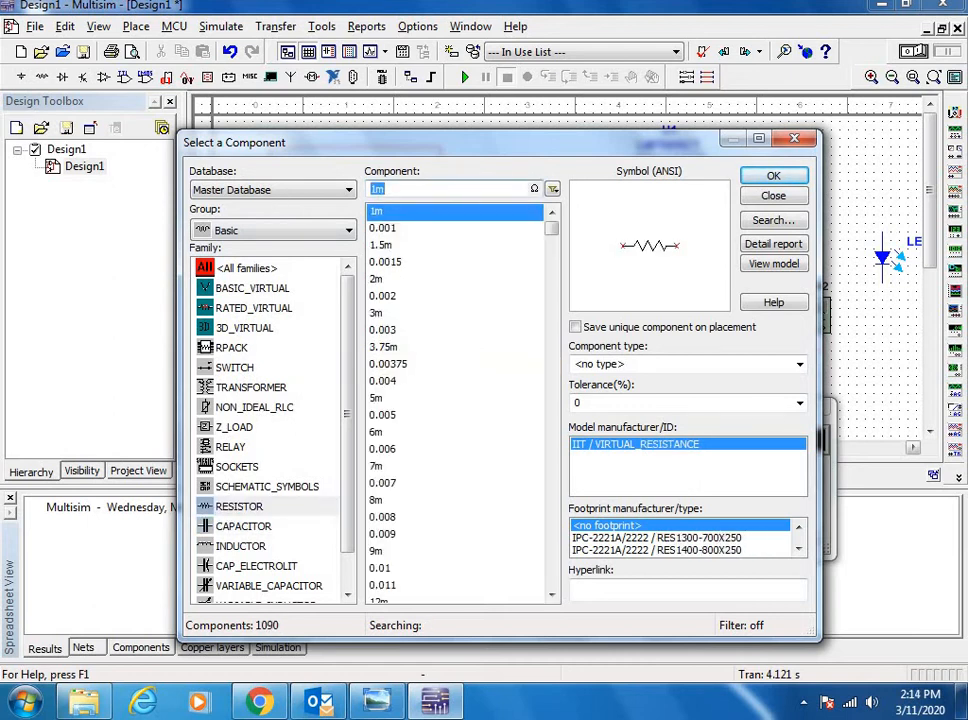
{"action": "type", "text": "22"}
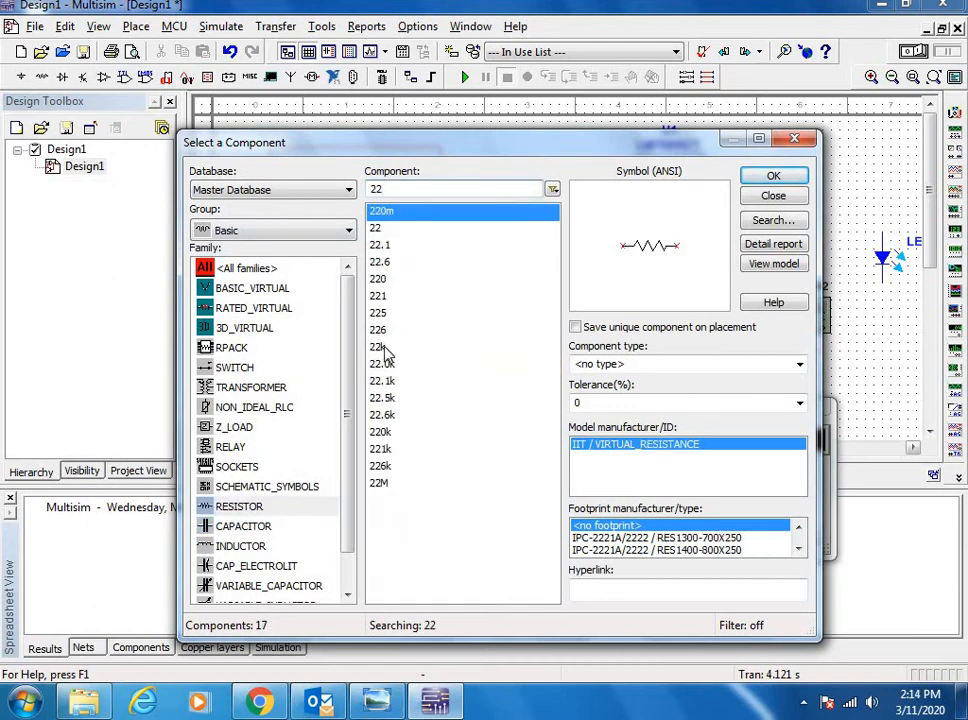
{"action": "left_click", "coordinate": [378, 278]}
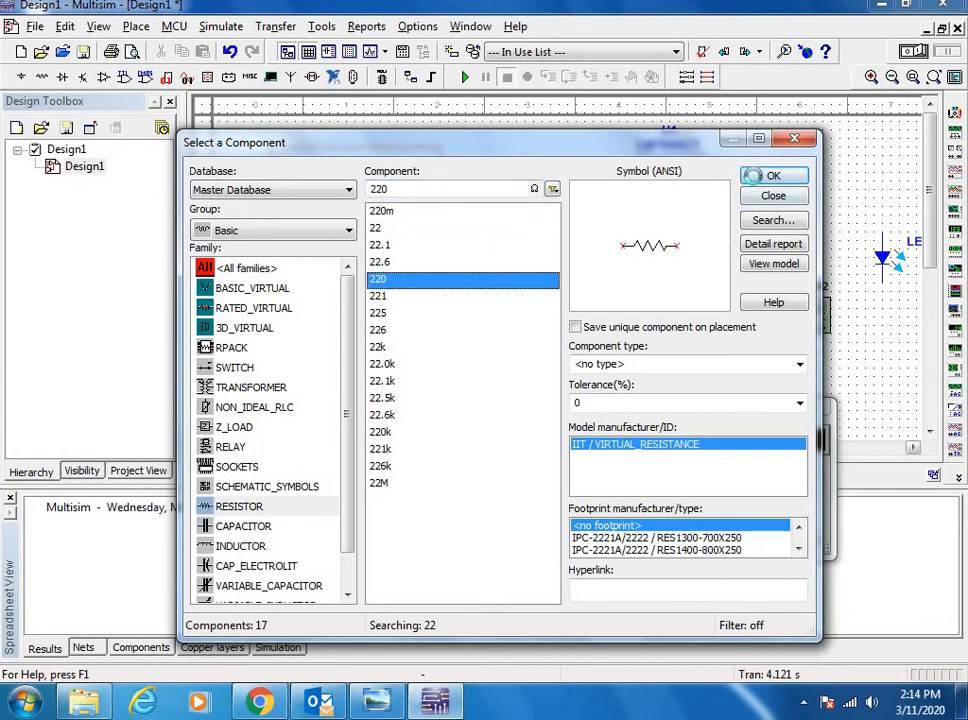
{"action": "left_click", "coordinate": [773, 175]}
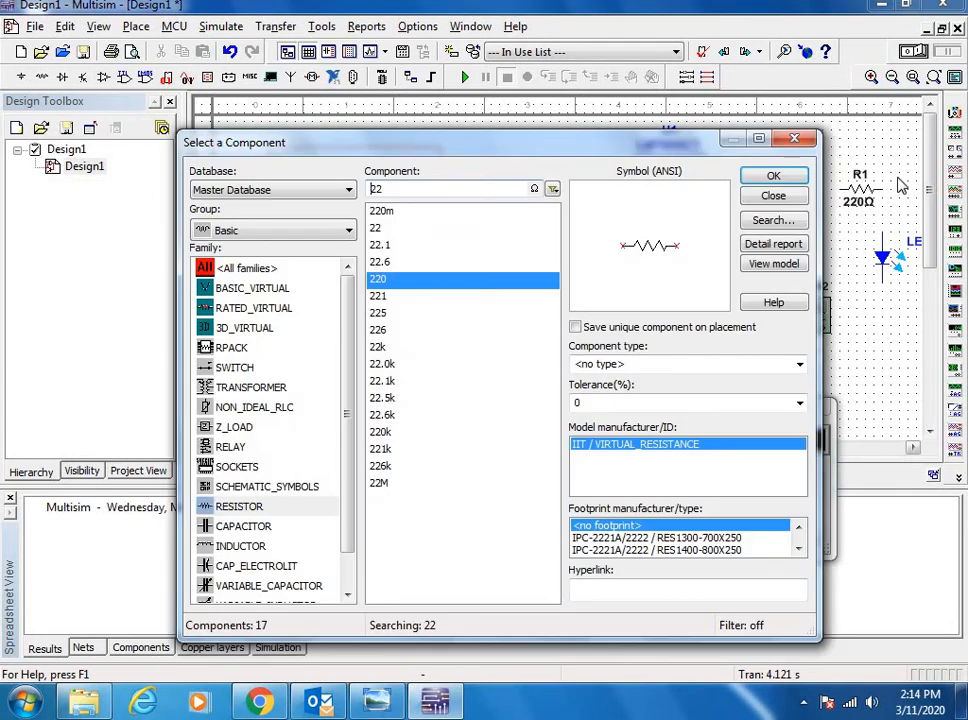
{"action": "left_click", "coordinate": [773, 175]}
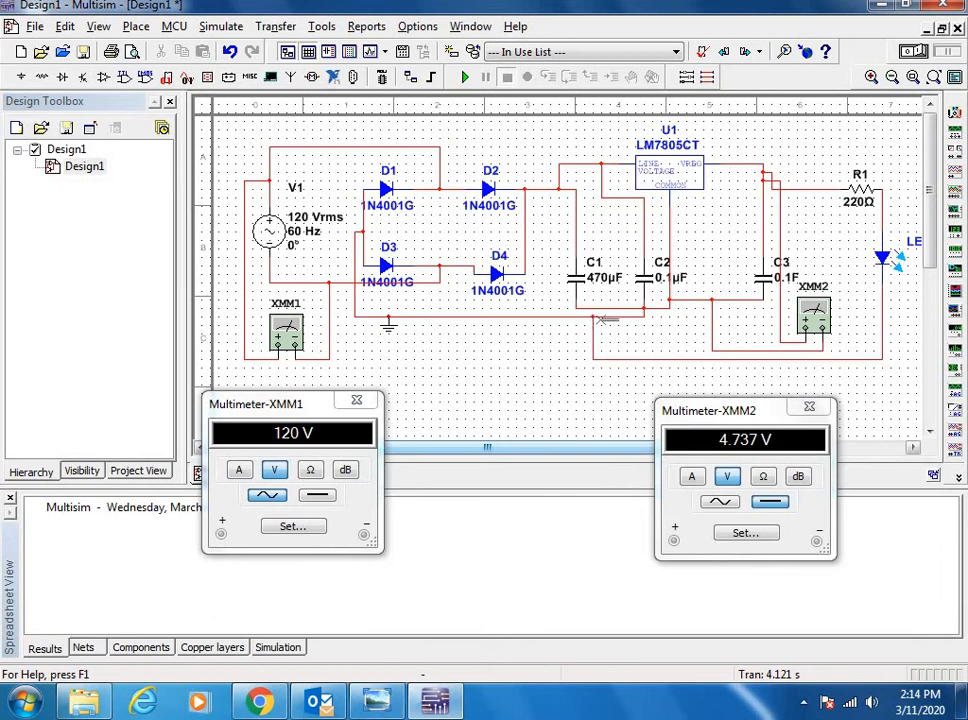
{"action": "mouse_move", "coordinate": [641, 315]}
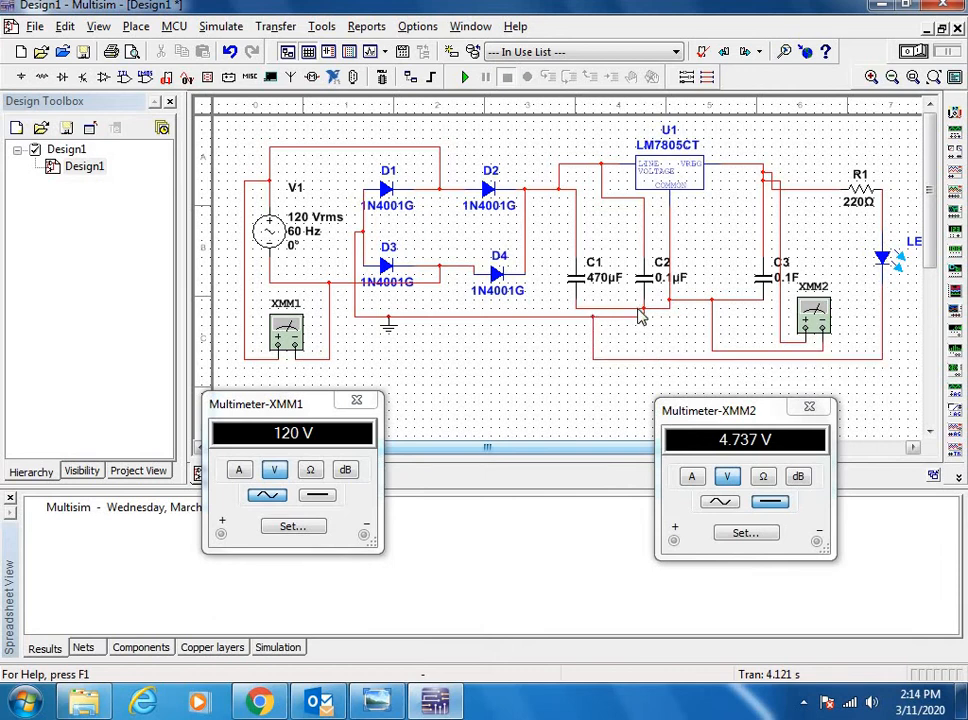
{"action": "mouse_move", "coordinate": [617, 322]}
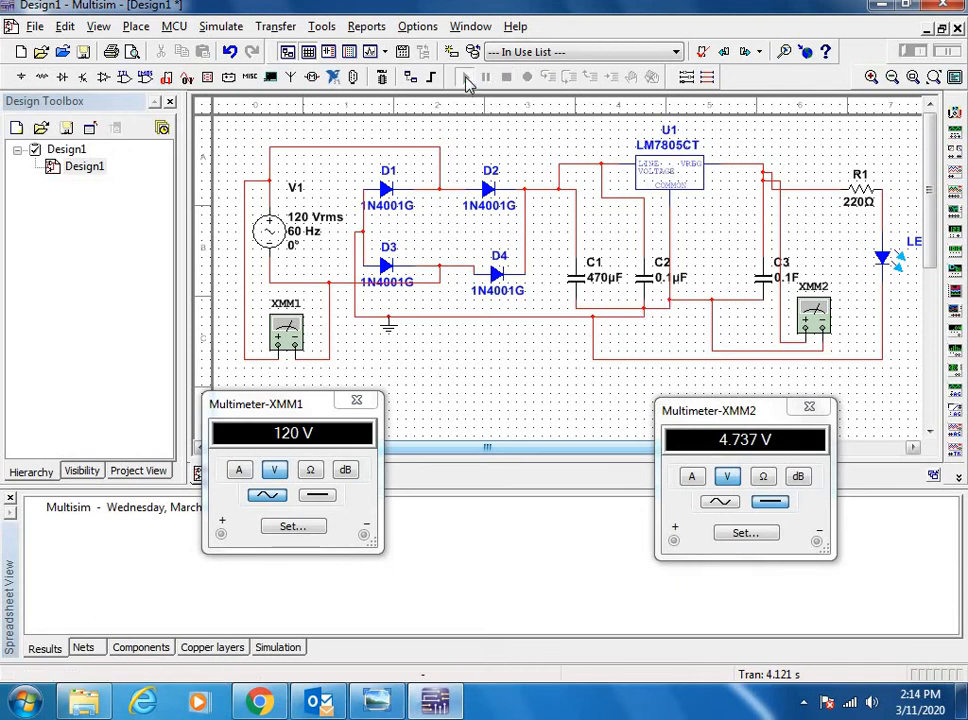
Run the simulation with R1 and the blue LED, showing XMM1 at 120 V and XMM2 at 1.853 V.
{"action": "left_click", "coordinate": [461, 78]}
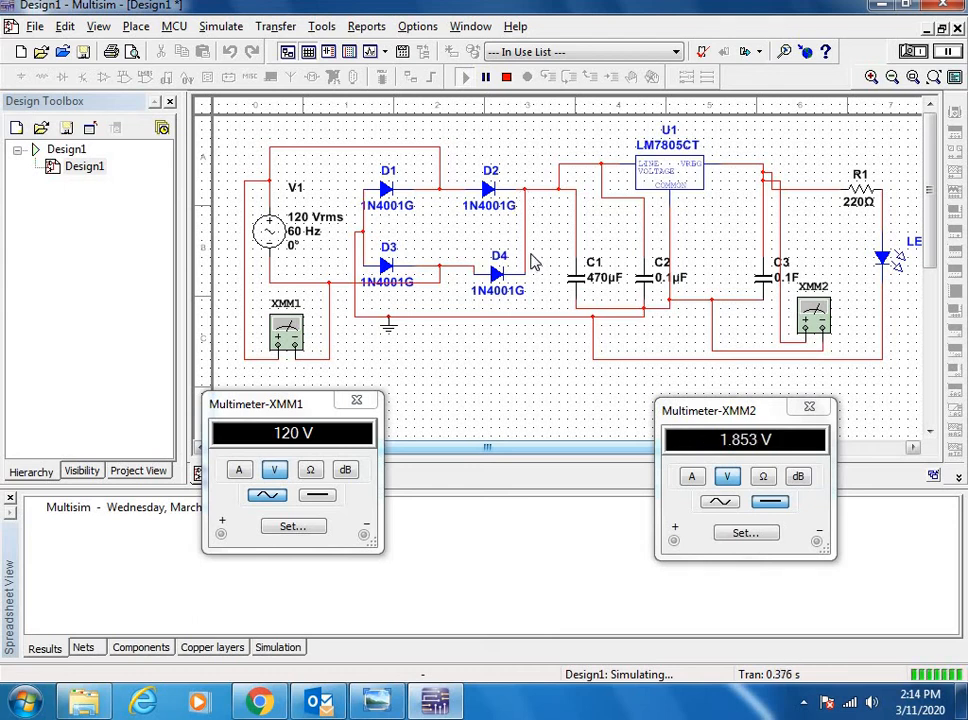
{"action": "mouse_move", "coordinate": [707, 288]}
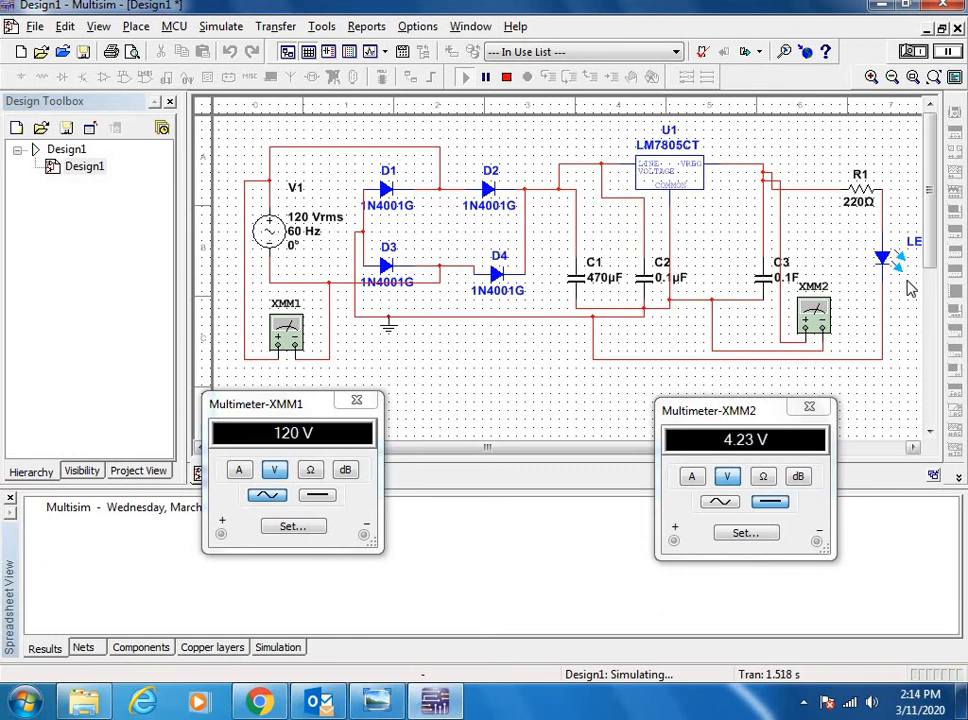
{"action": "mouse_move", "coordinate": [908, 355]}
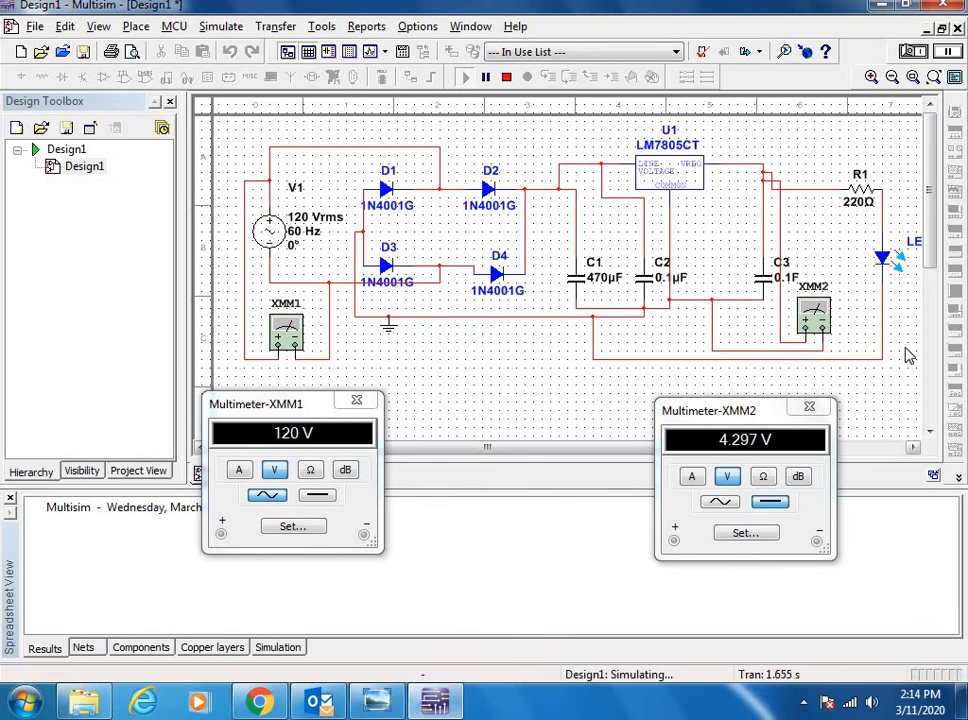